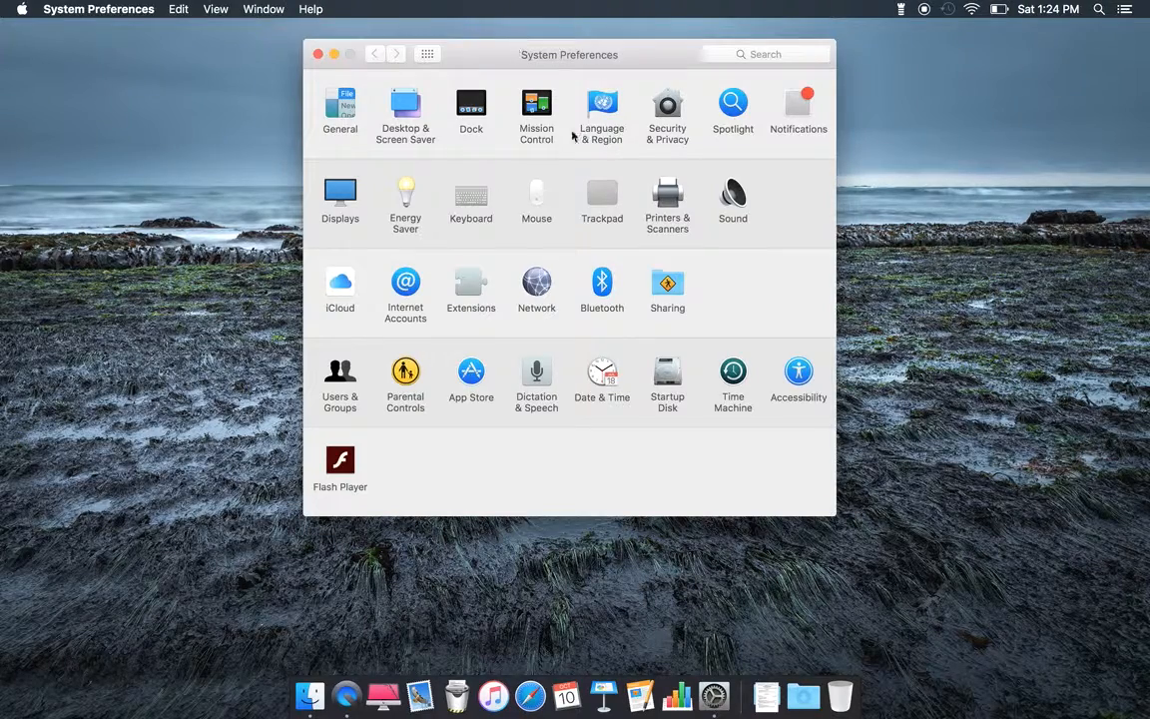
{"action": "mouse_move", "coordinate": [697, 172]}
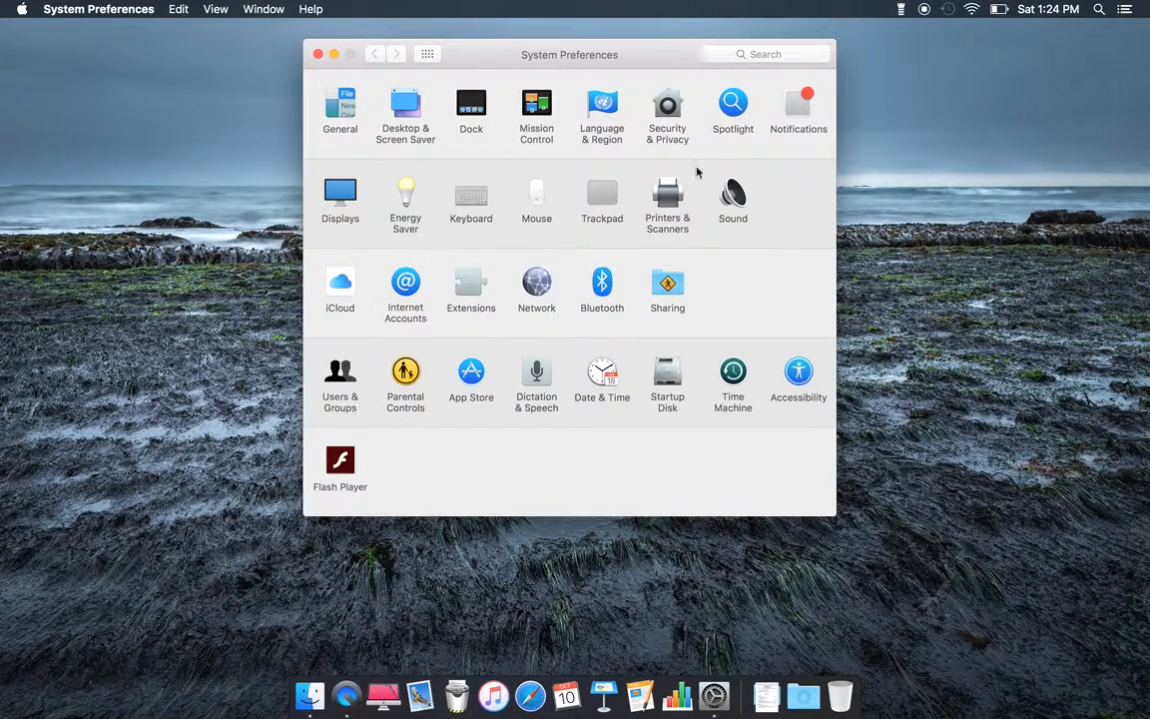
{"action": "mouse_move", "coordinate": [382, 160]}
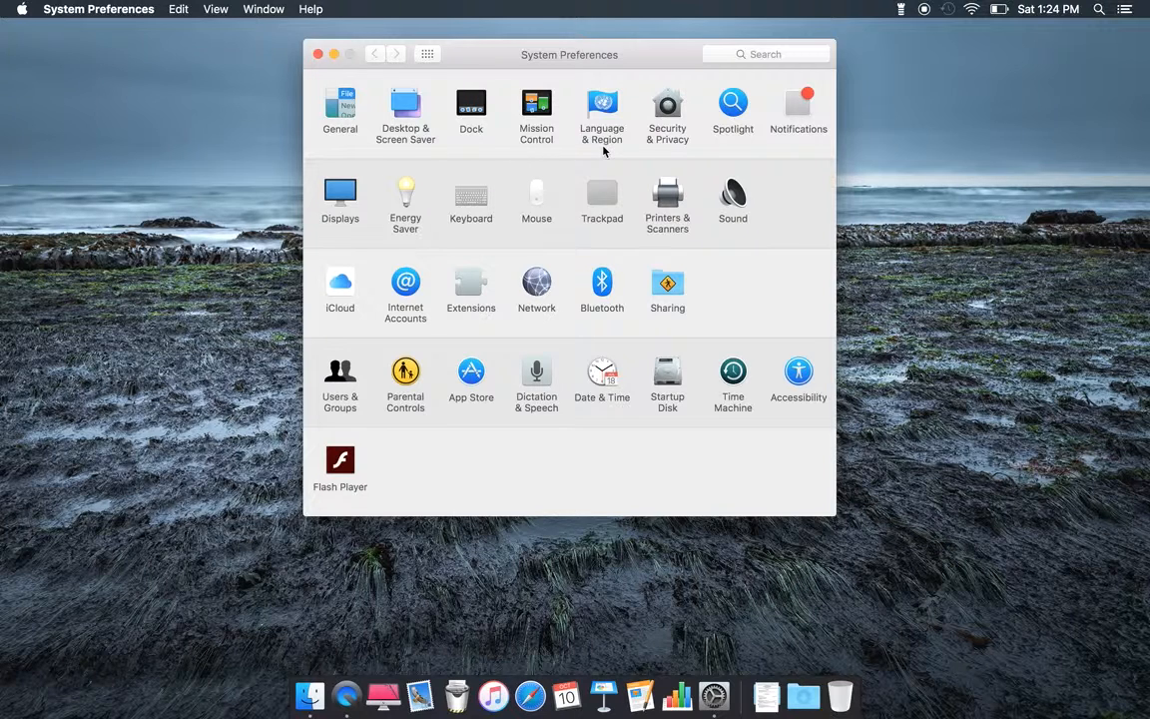
{"action": "mouse_move", "coordinate": [675, 158]}
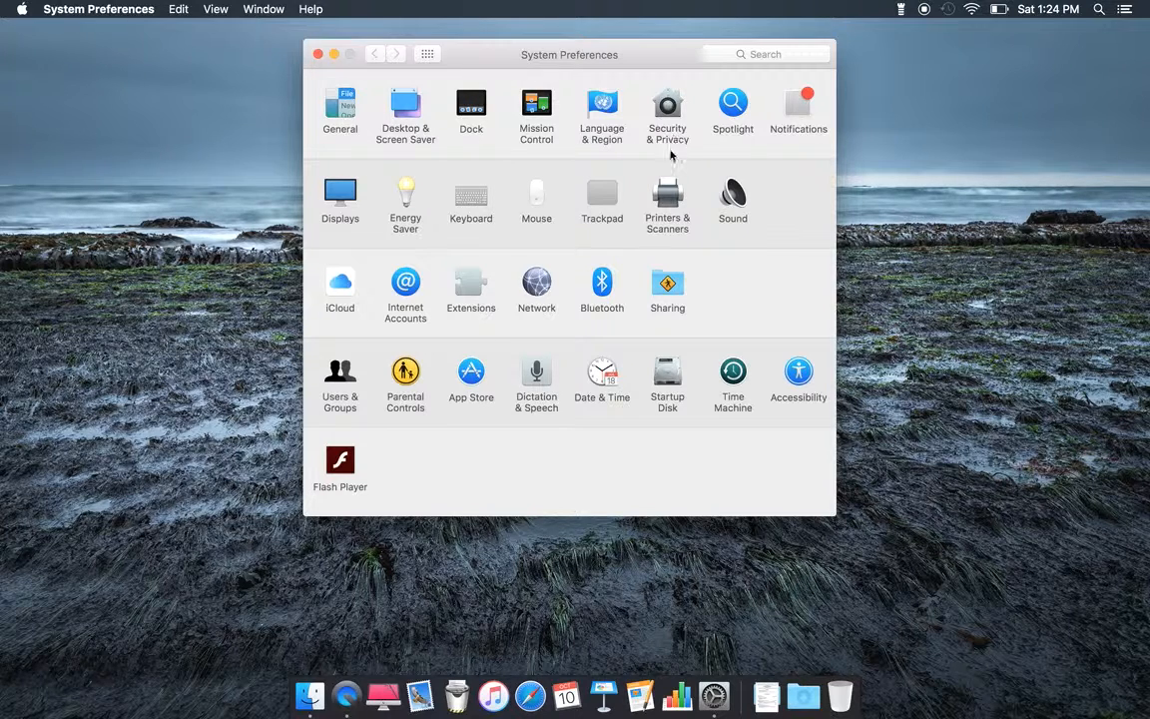
{"action": "mouse_move", "coordinate": [375, 236]}
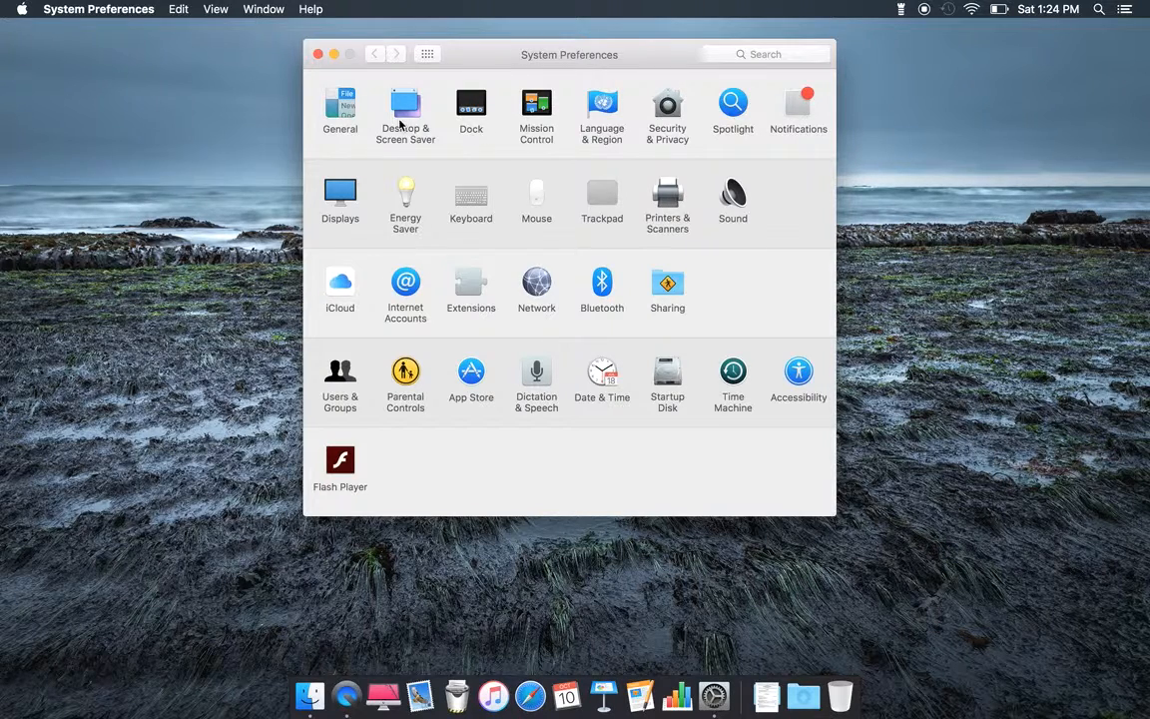
{"action": "mouse_move", "coordinate": [714, 236]}
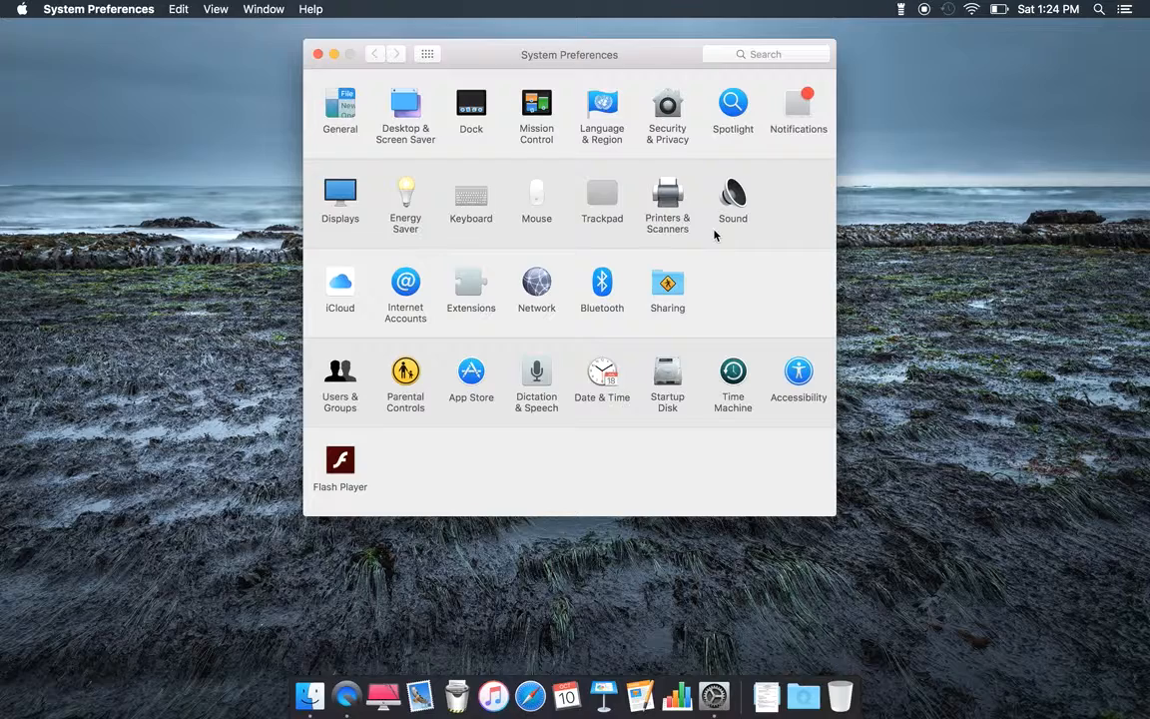
- Try the General settings — menu bar auto-hide on, appearance Graphite — then revert appearance to Blue
{"action": "left_click", "coordinate": [339, 108]}
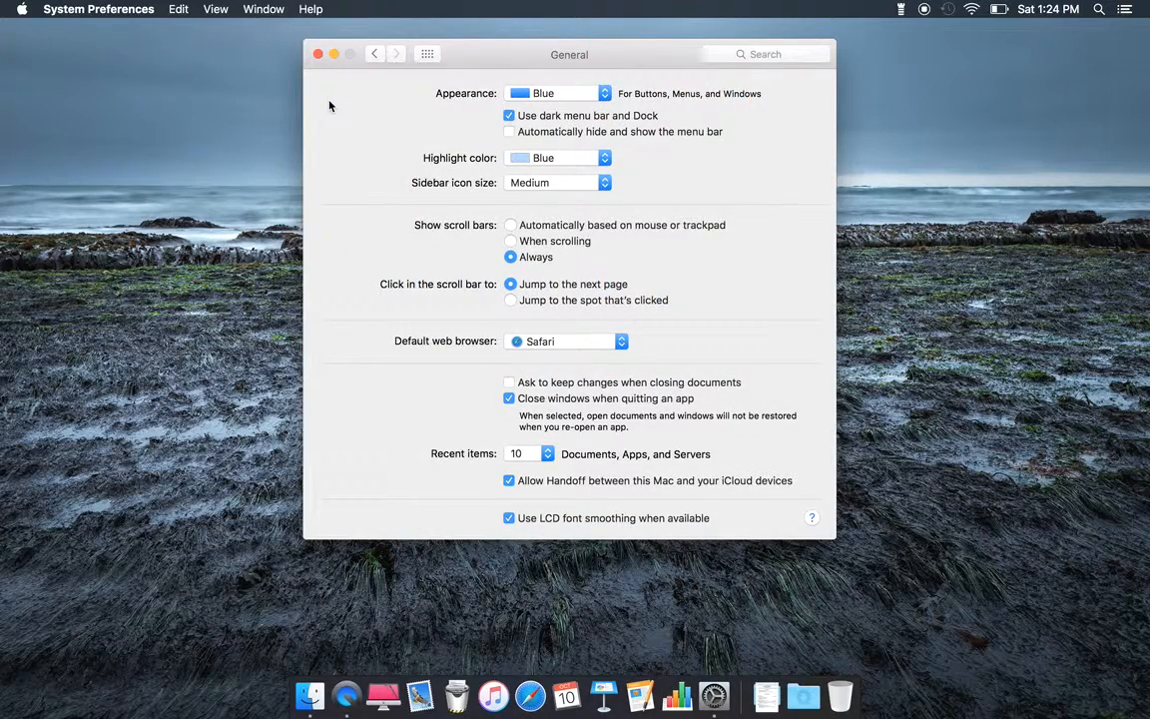
{"action": "mouse_move", "coordinate": [743, 203]}
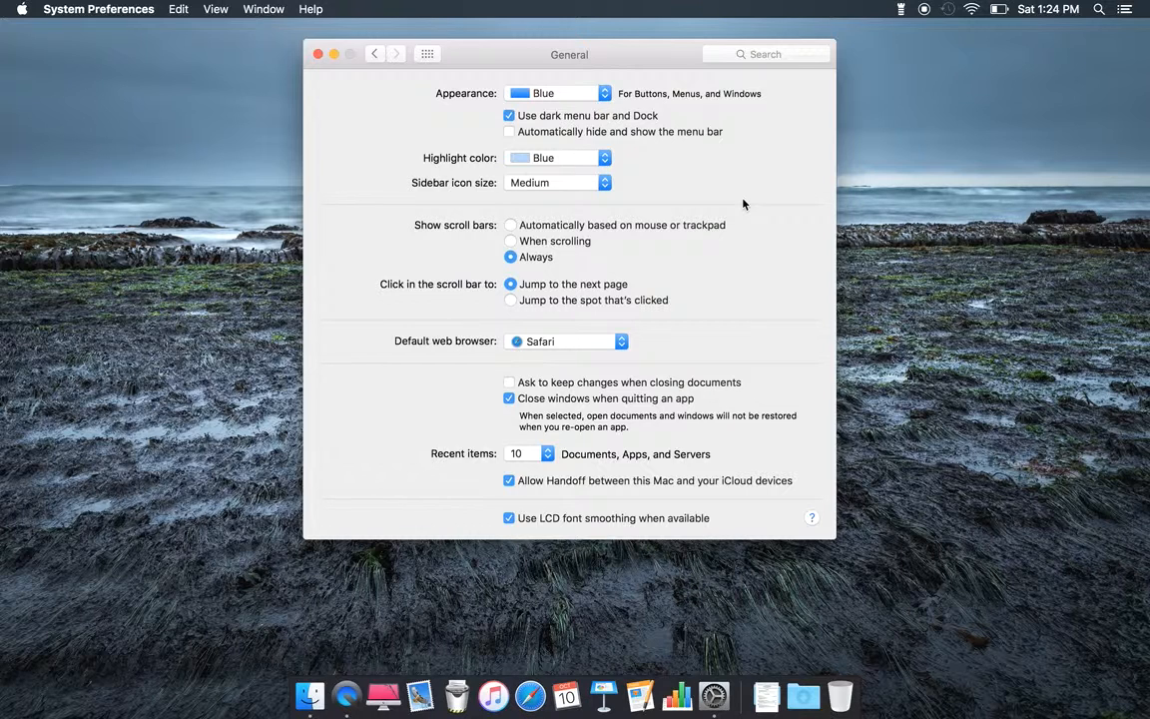
{"action": "mouse_move", "coordinate": [587, 144]}
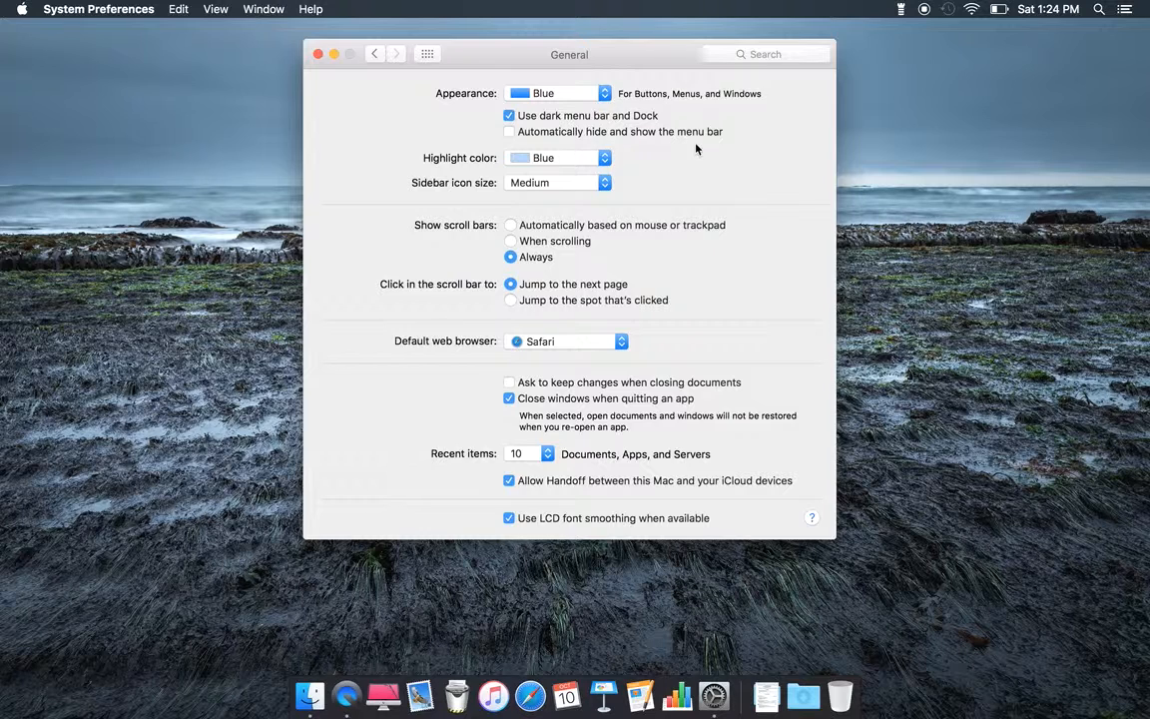
{"action": "left_click", "coordinate": [509, 131]}
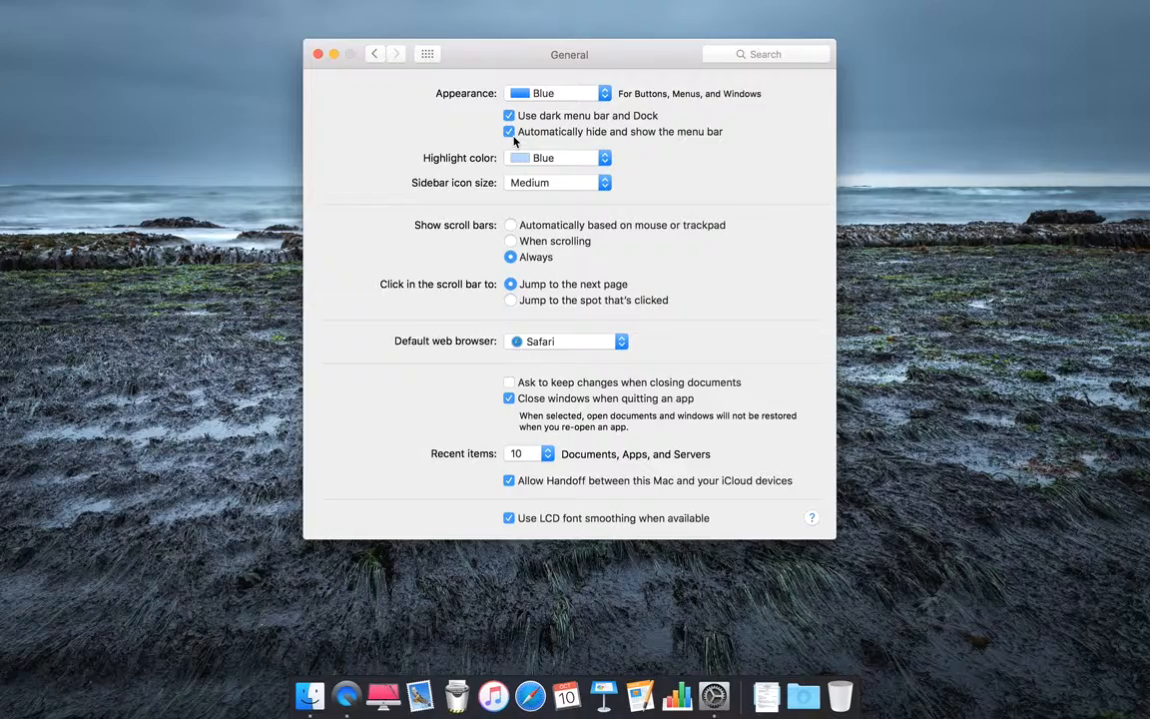
{"action": "left_click", "coordinate": [507, 132]}
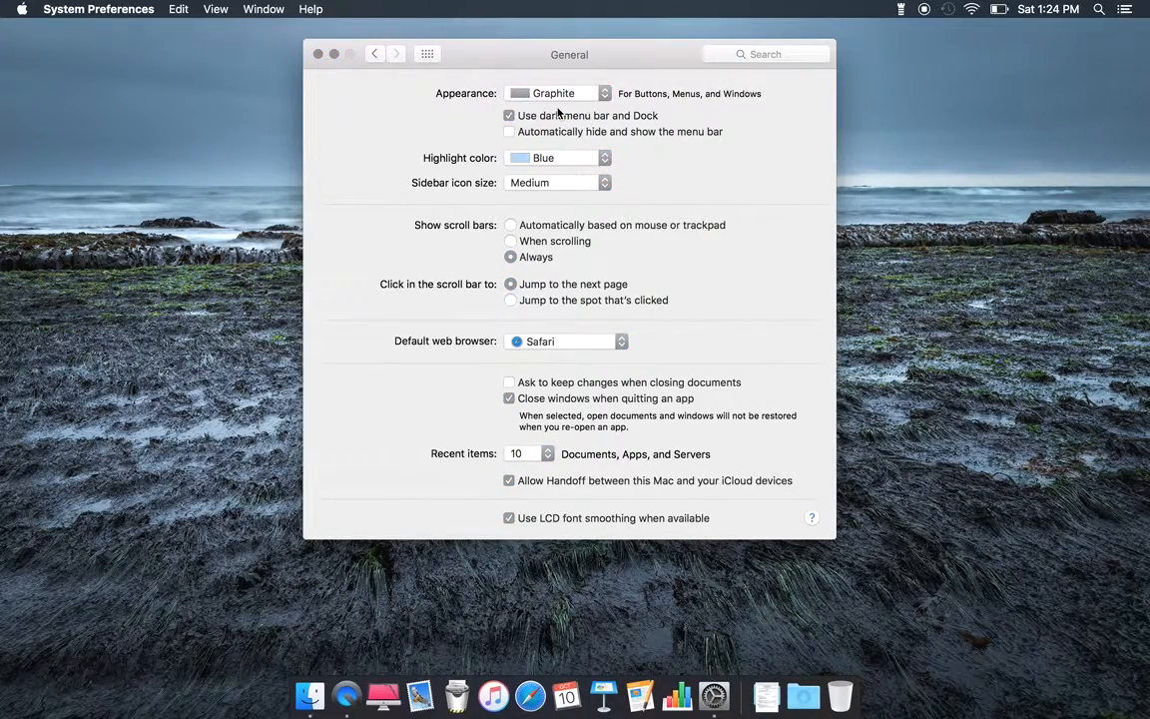
{"action": "left_click", "coordinate": [559, 94]}
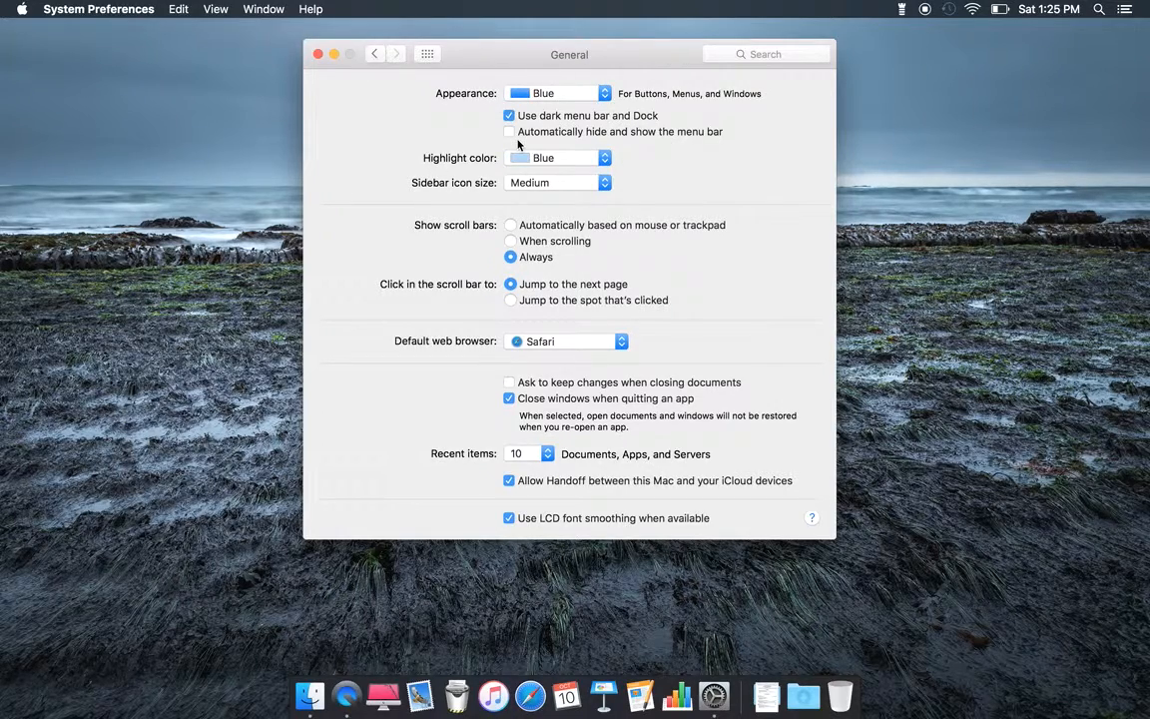
{"action": "mouse_move", "coordinate": [489, 168]}
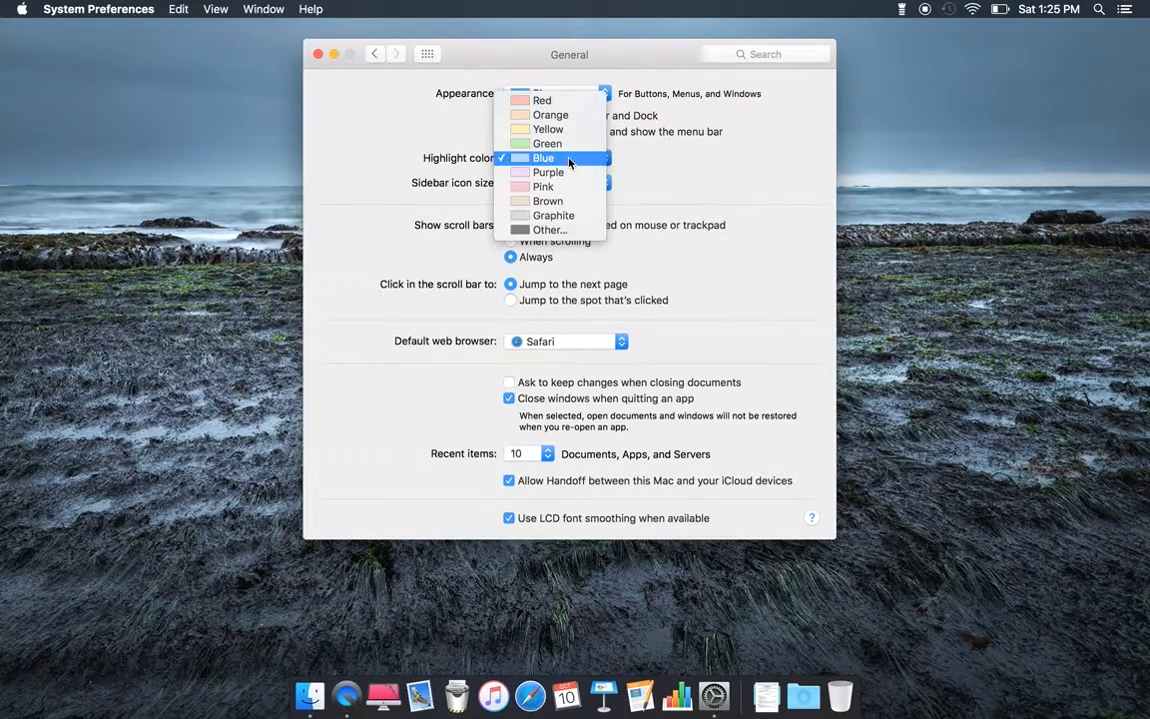
{"action": "left_click", "coordinate": [555, 216]}
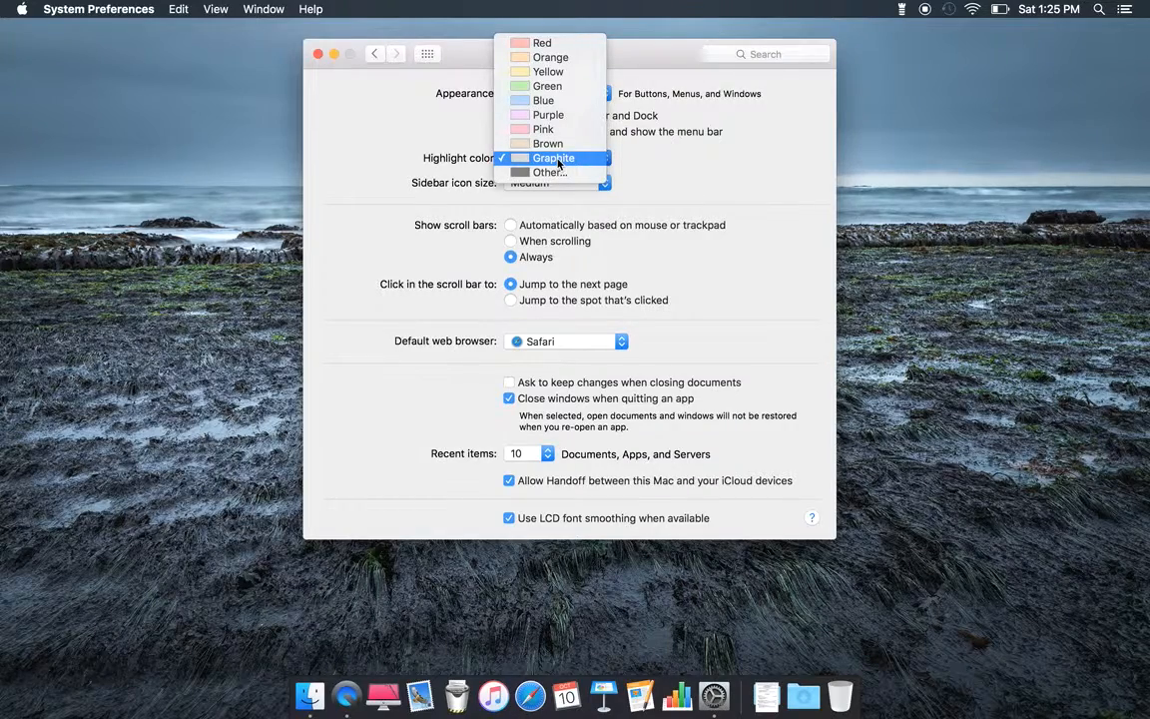
{"action": "left_click", "coordinate": [543, 100]}
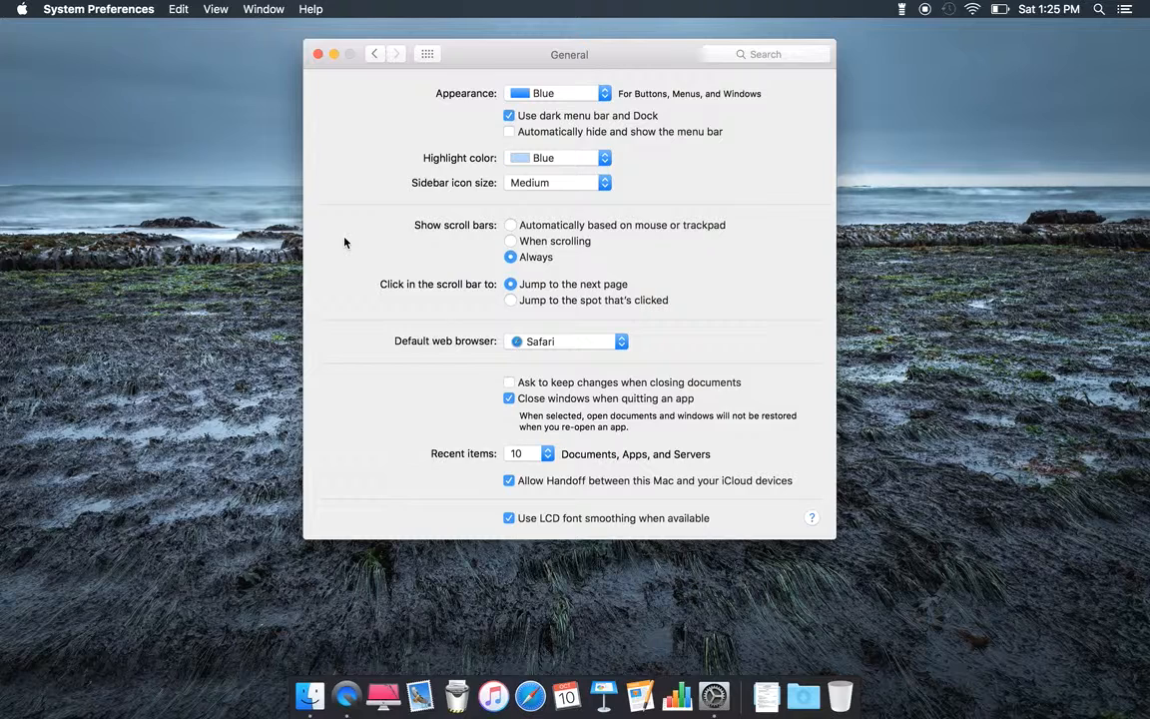
{"action": "mouse_move", "coordinate": [365, 265]}
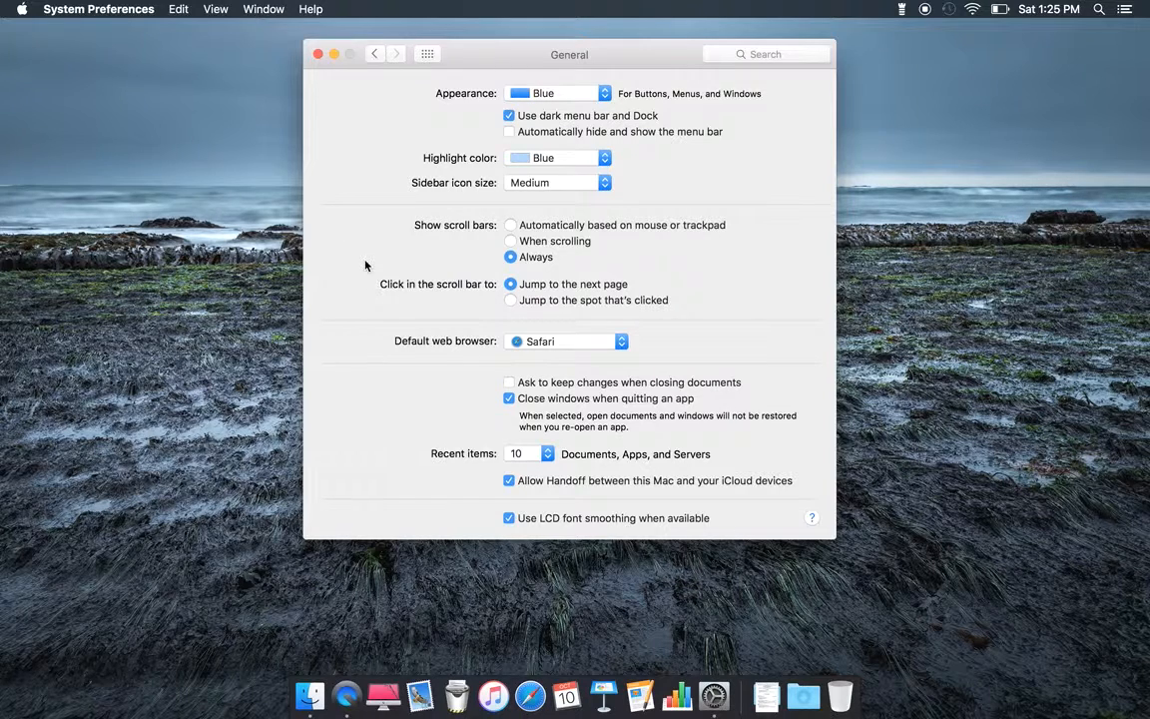
{"action": "mouse_move", "coordinate": [588, 231]}
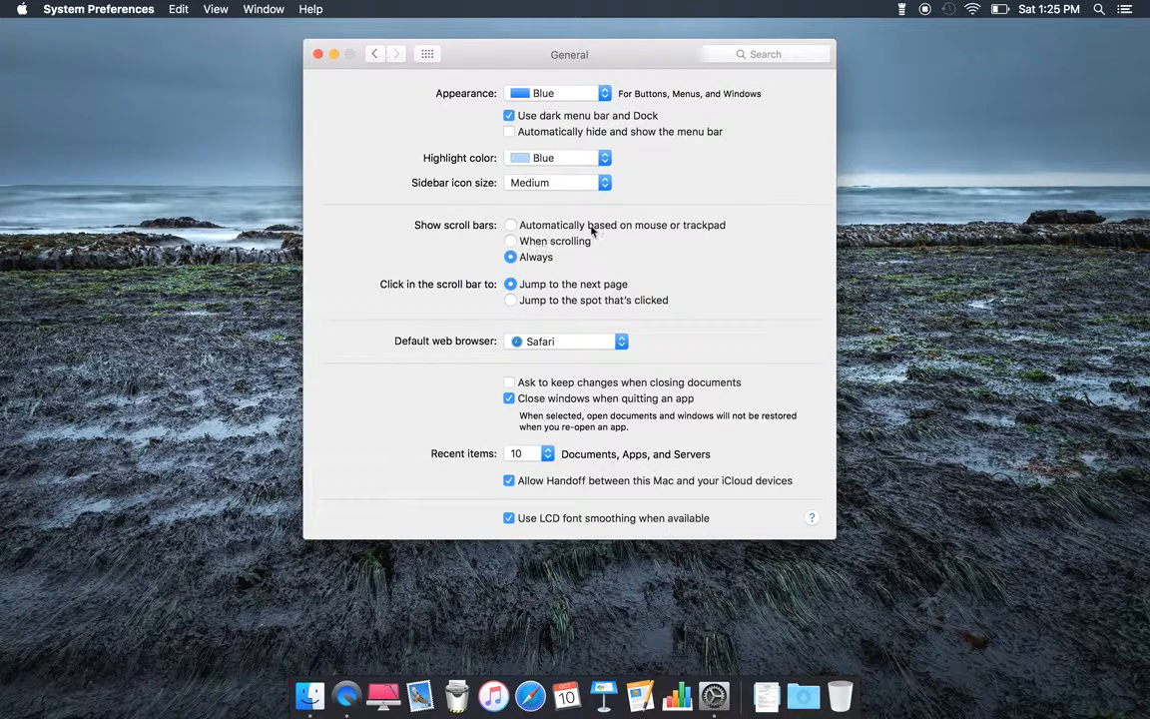
{"action": "left_click", "coordinate": [511, 224]}
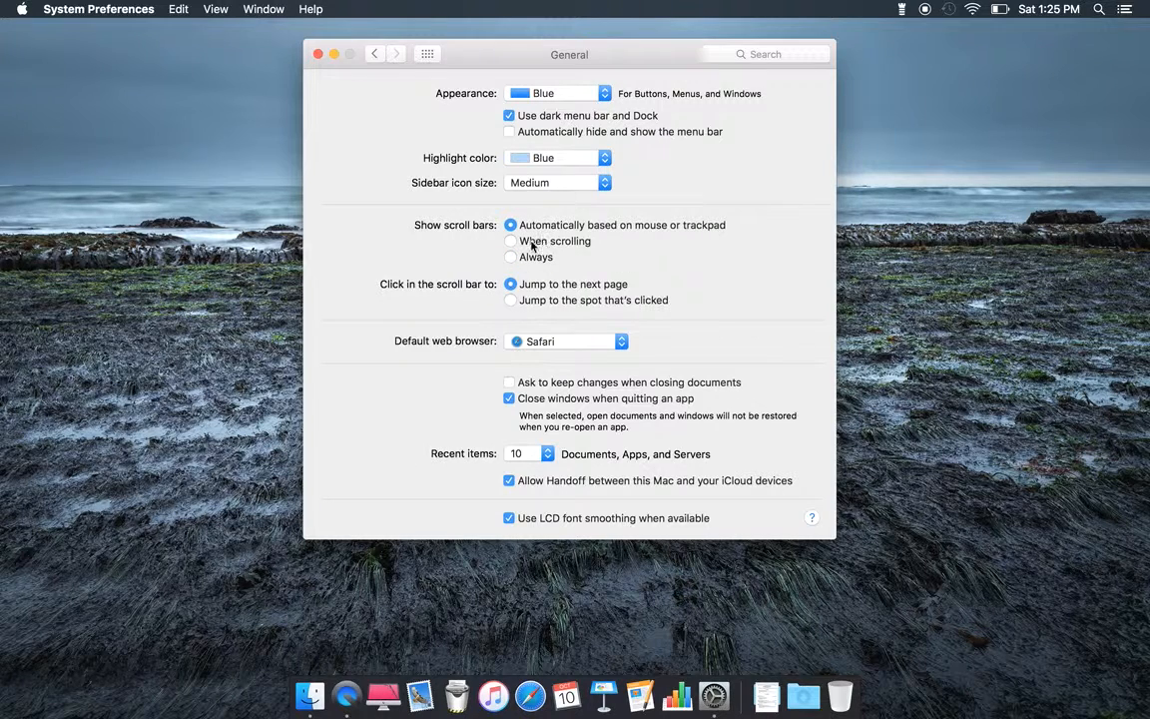
{"action": "left_click", "coordinate": [511, 255]}
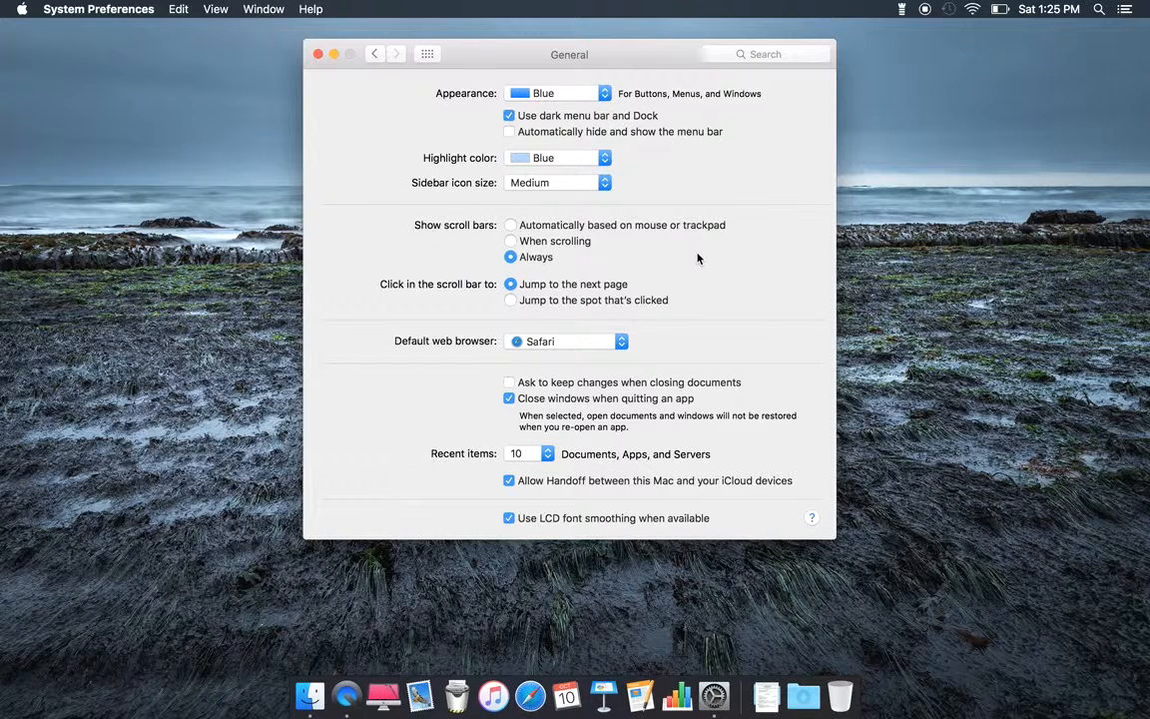
{"action": "mouse_move", "coordinate": [646, 307]}
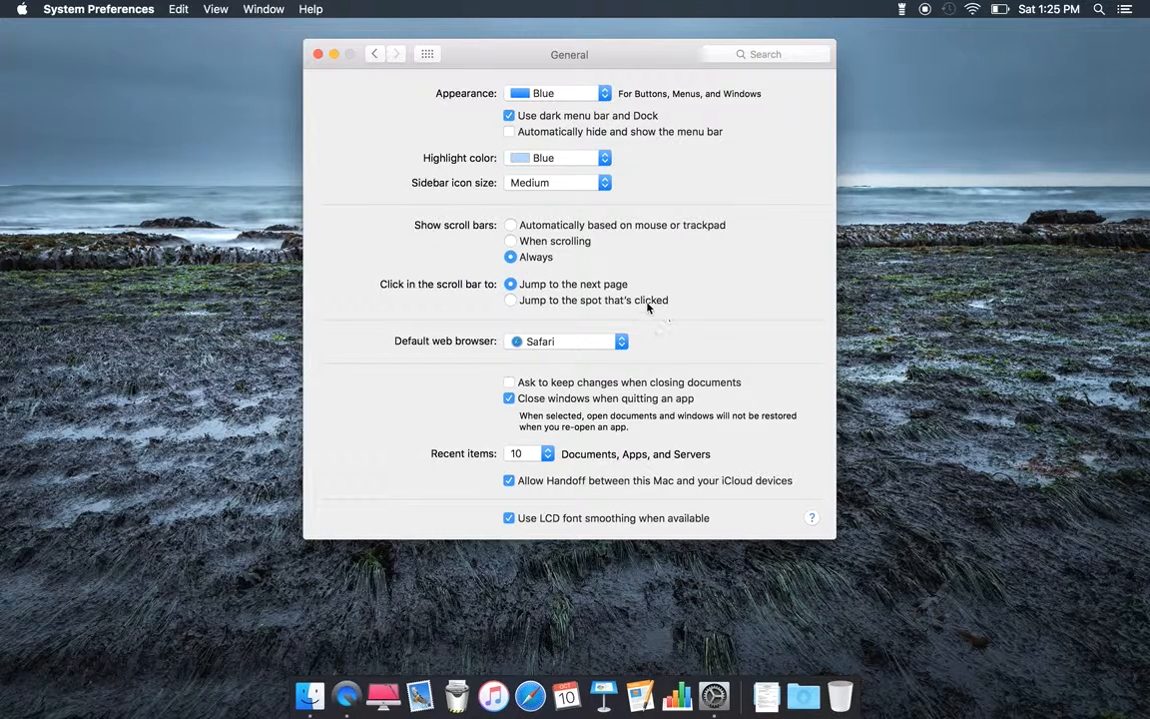
{"action": "mouse_move", "coordinate": [601, 312]}
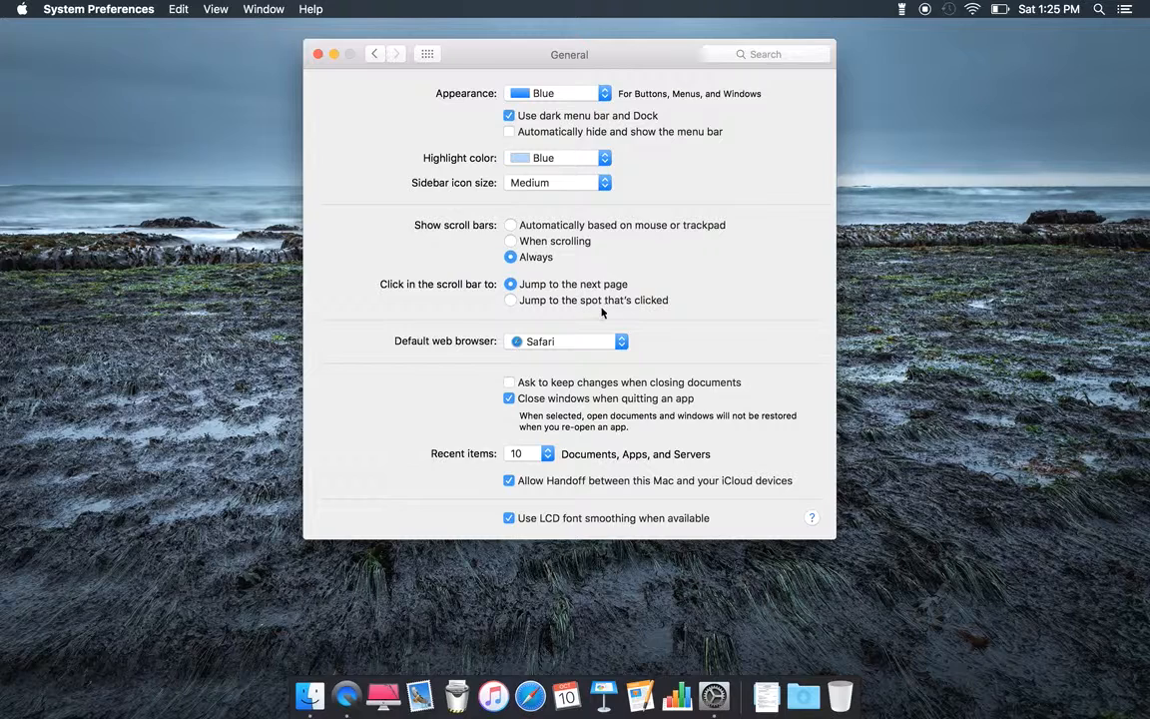
{"action": "mouse_move", "coordinate": [663, 311]}
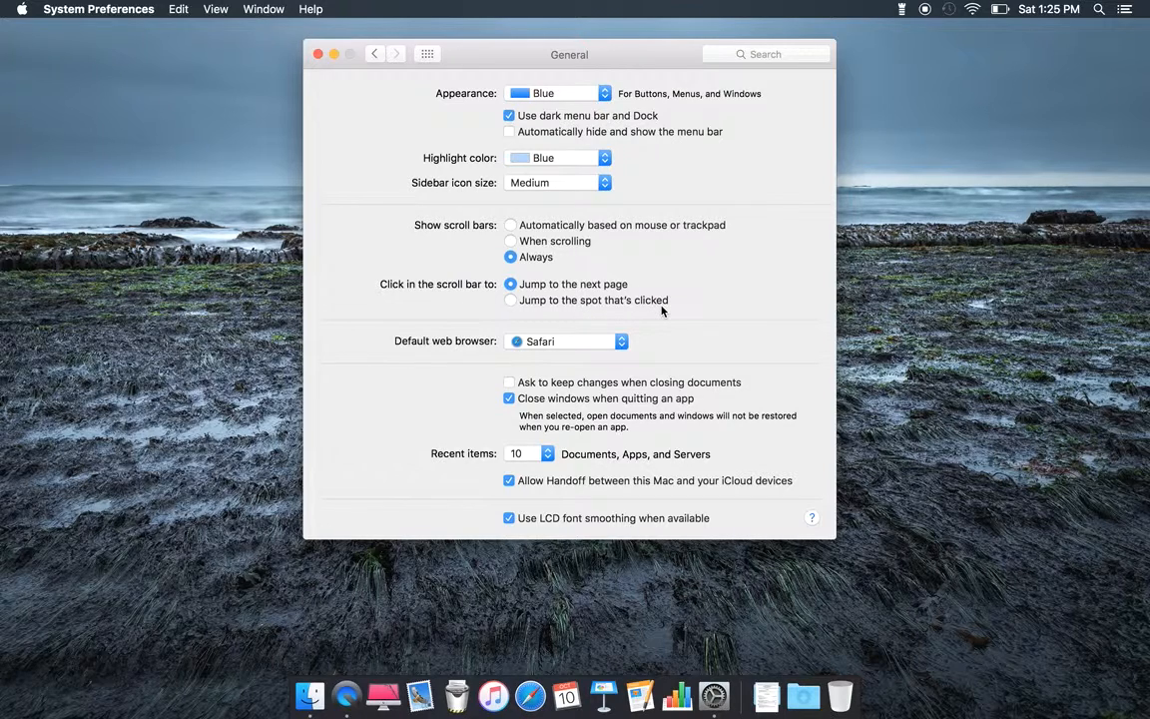
{"action": "mouse_move", "coordinate": [423, 357]}
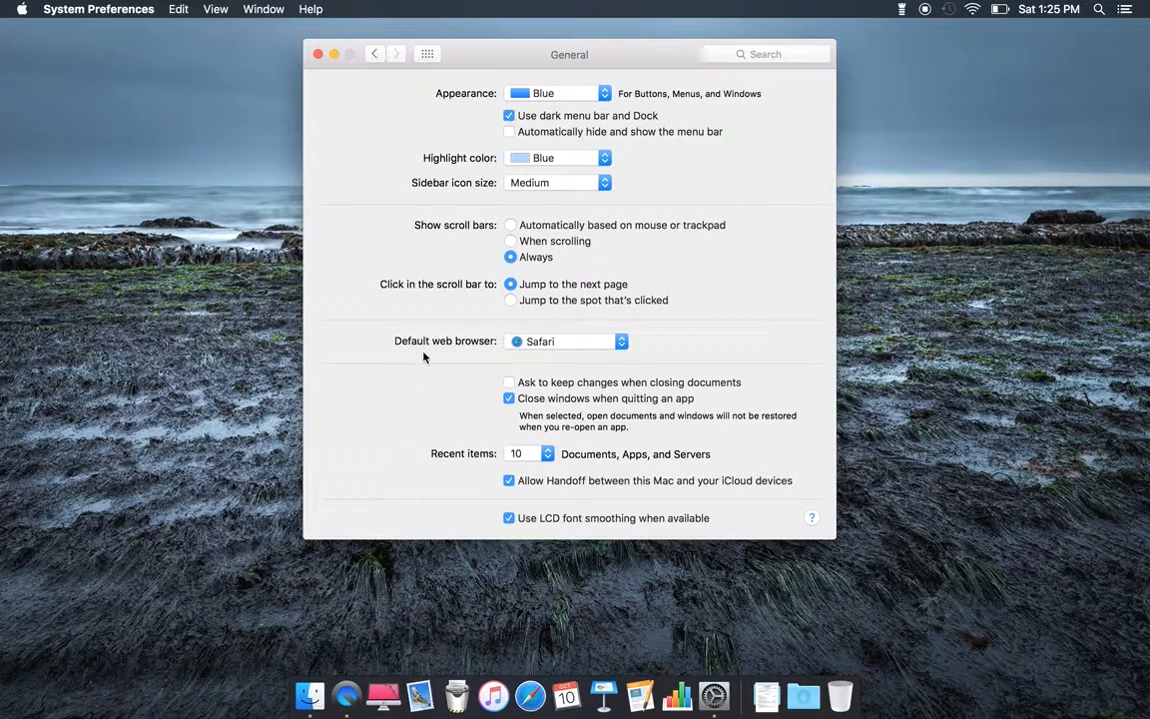
{"action": "mouse_move", "coordinate": [471, 343]}
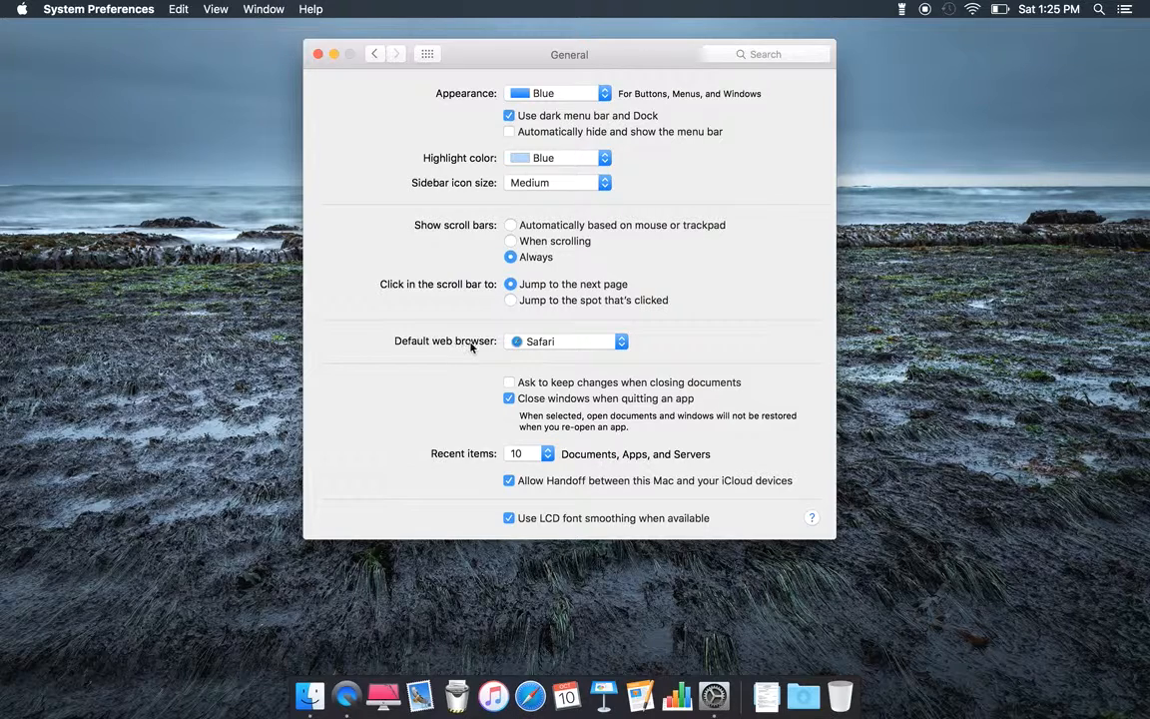
{"action": "left_click", "coordinate": [566, 341]}
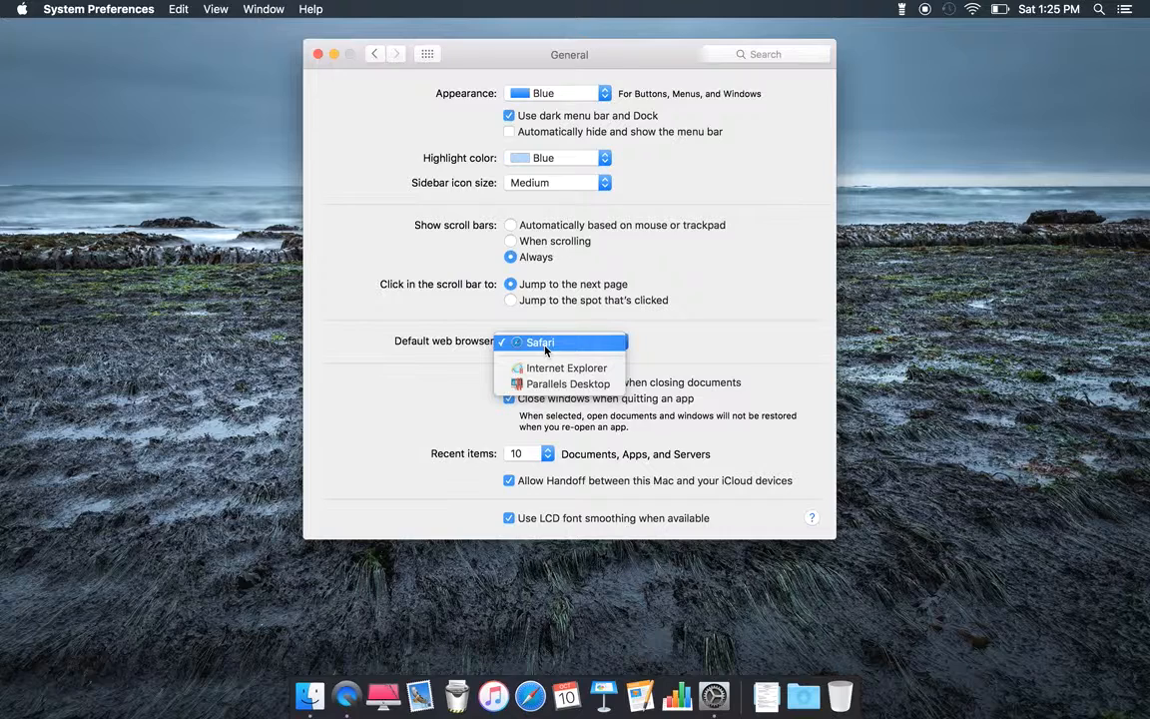
{"action": "left_click", "coordinate": [539, 341]}
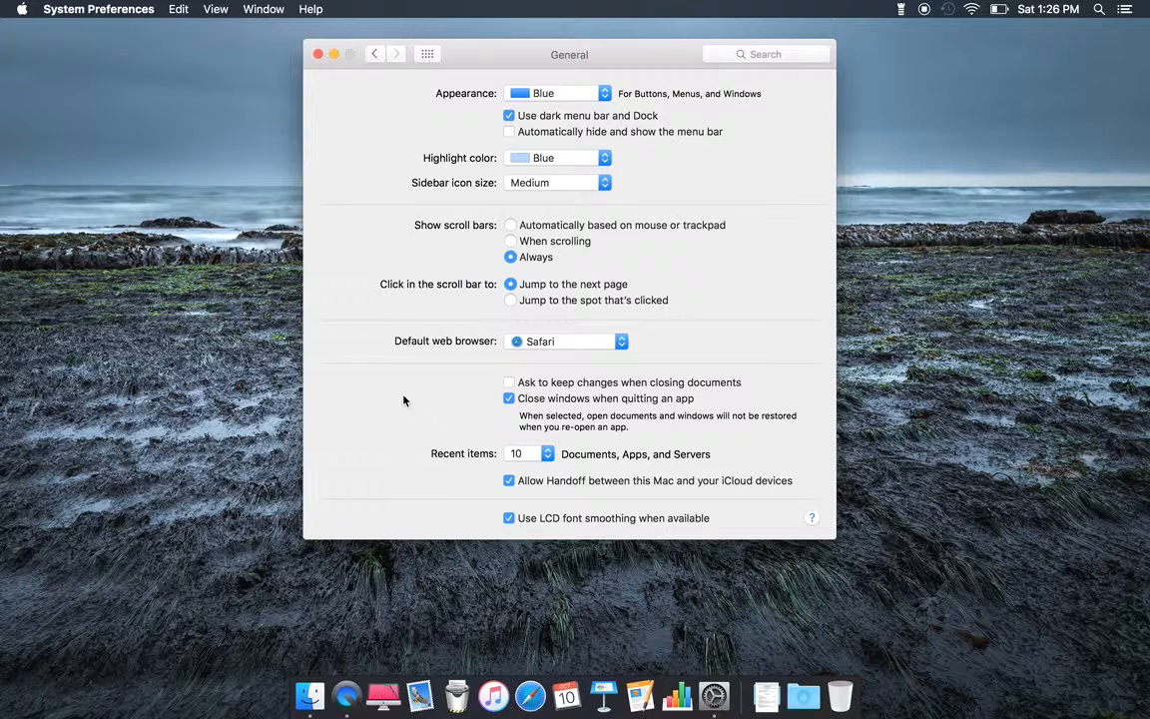
{"action": "mouse_move", "coordinate": [609, 397]}
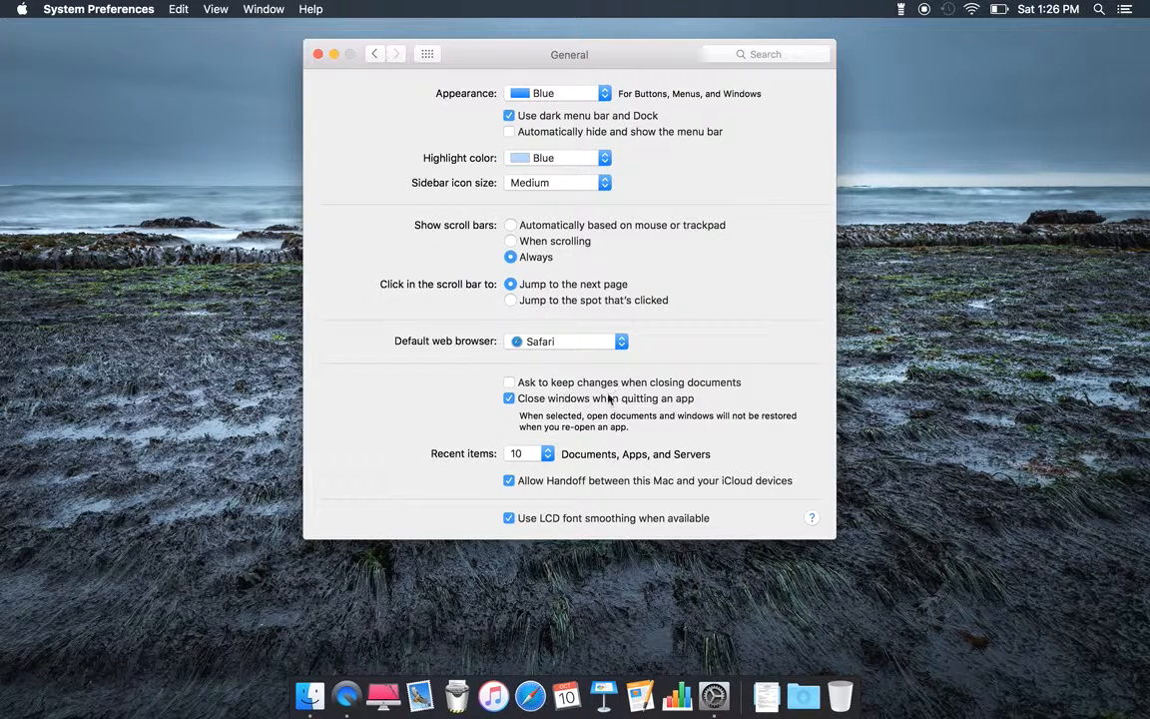
{"action": "mouse_move", "coordinate": [586, 417]}
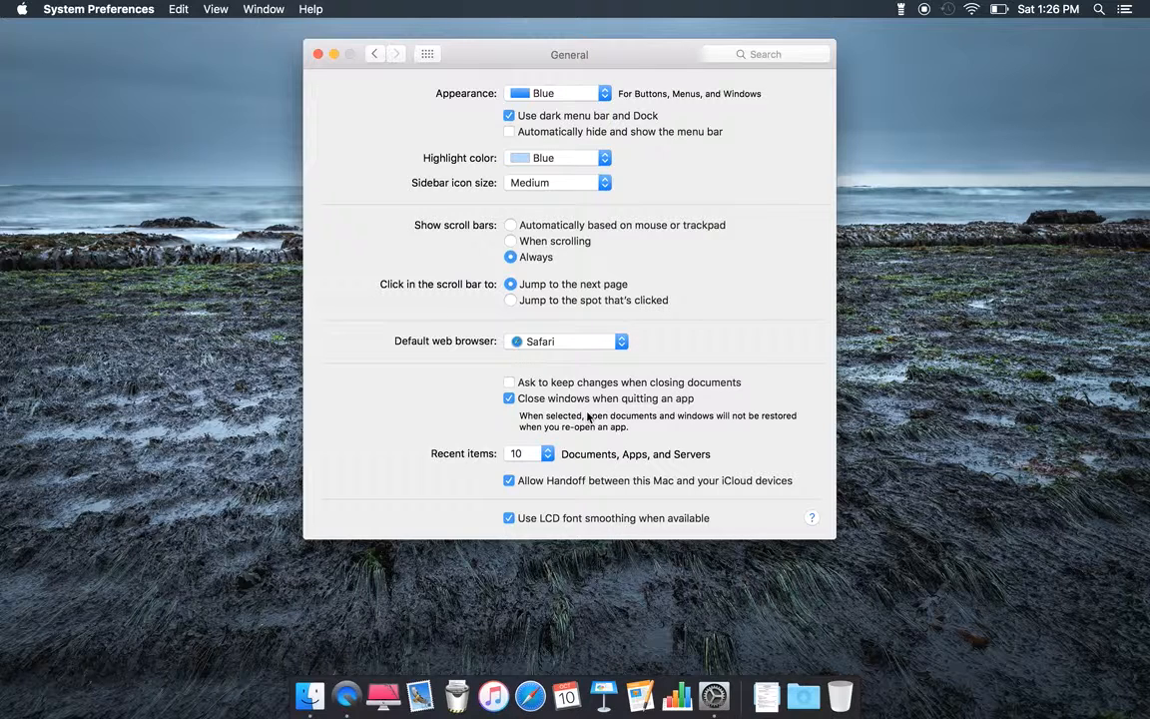
{"action": "mouse_move", "coordinate": [339, 509]}
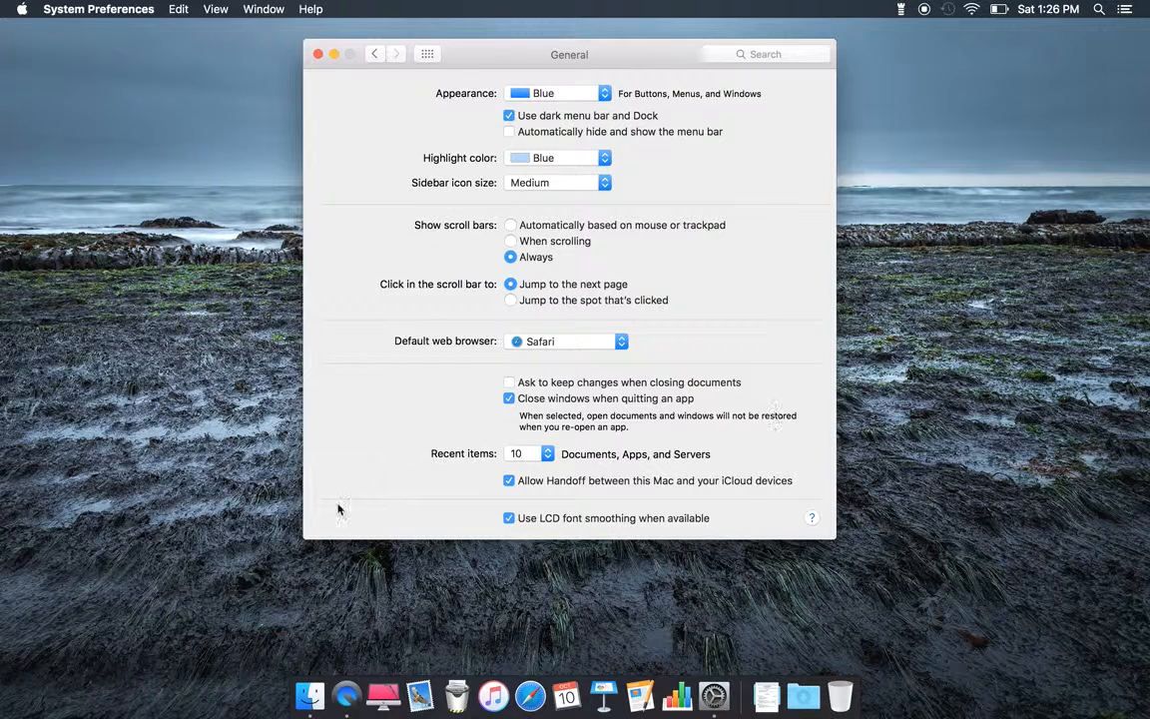
{"action": "mouse_move", "coordinate": [686, 463]}
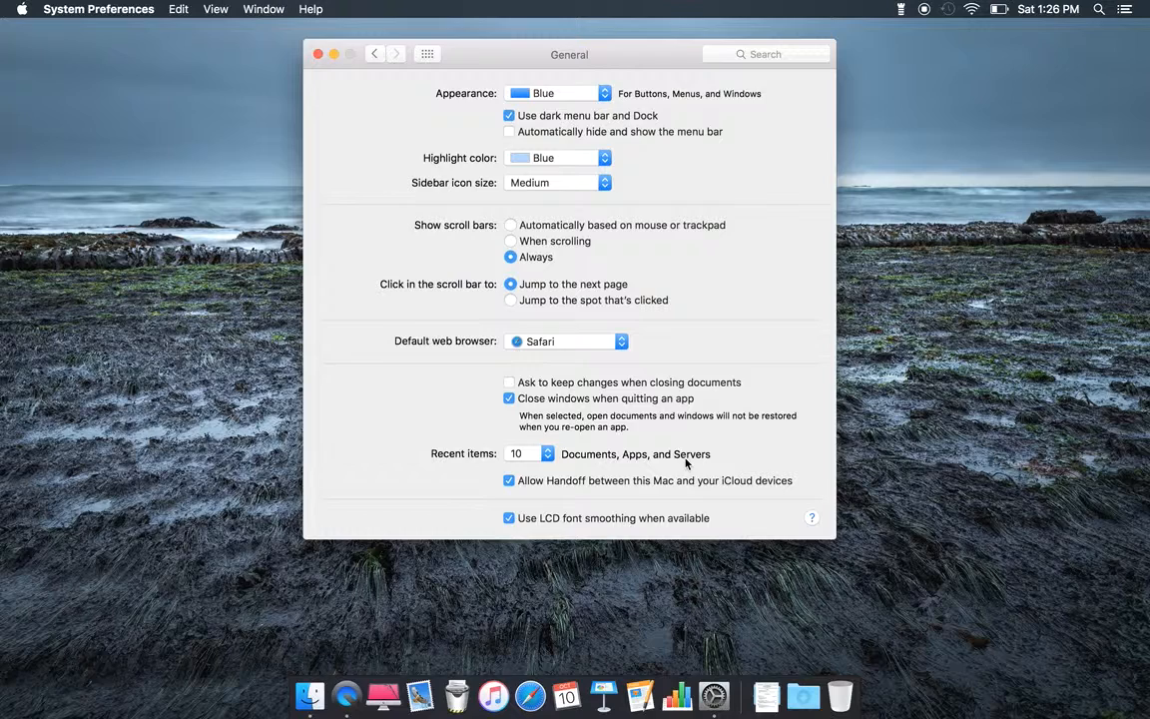
{"action": "mouse_move", "coordinate": [527, 487]}
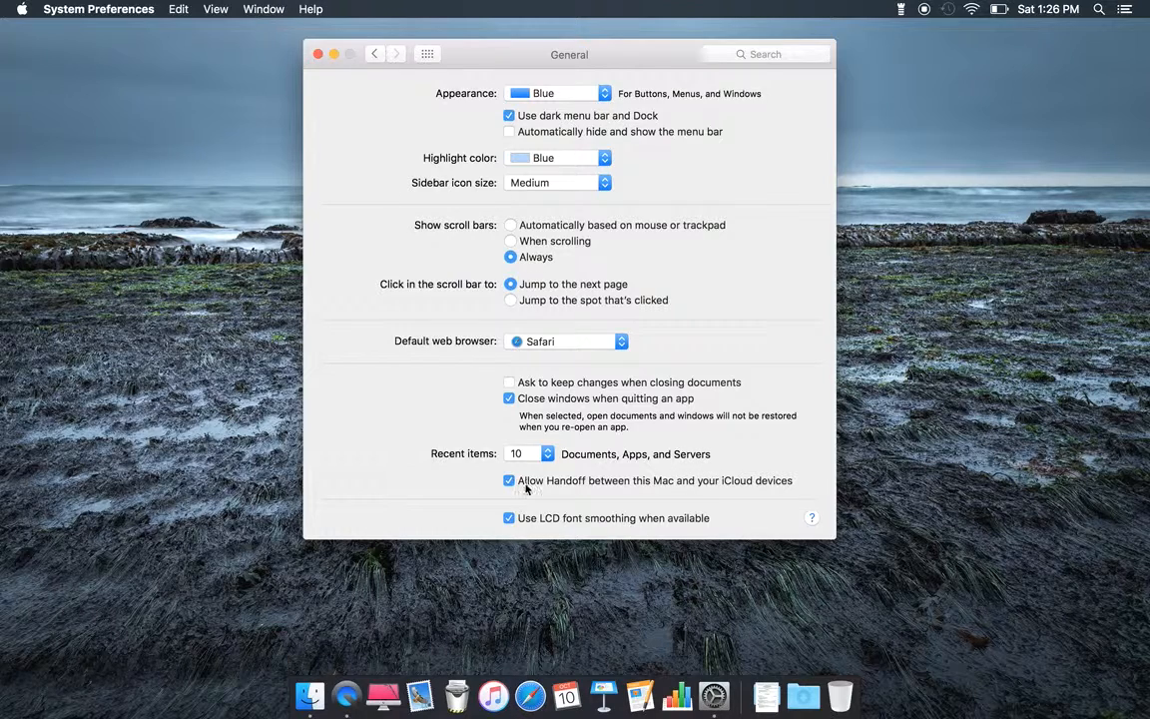
{"action": "mouse_move", "coordinate": [666, 491]}
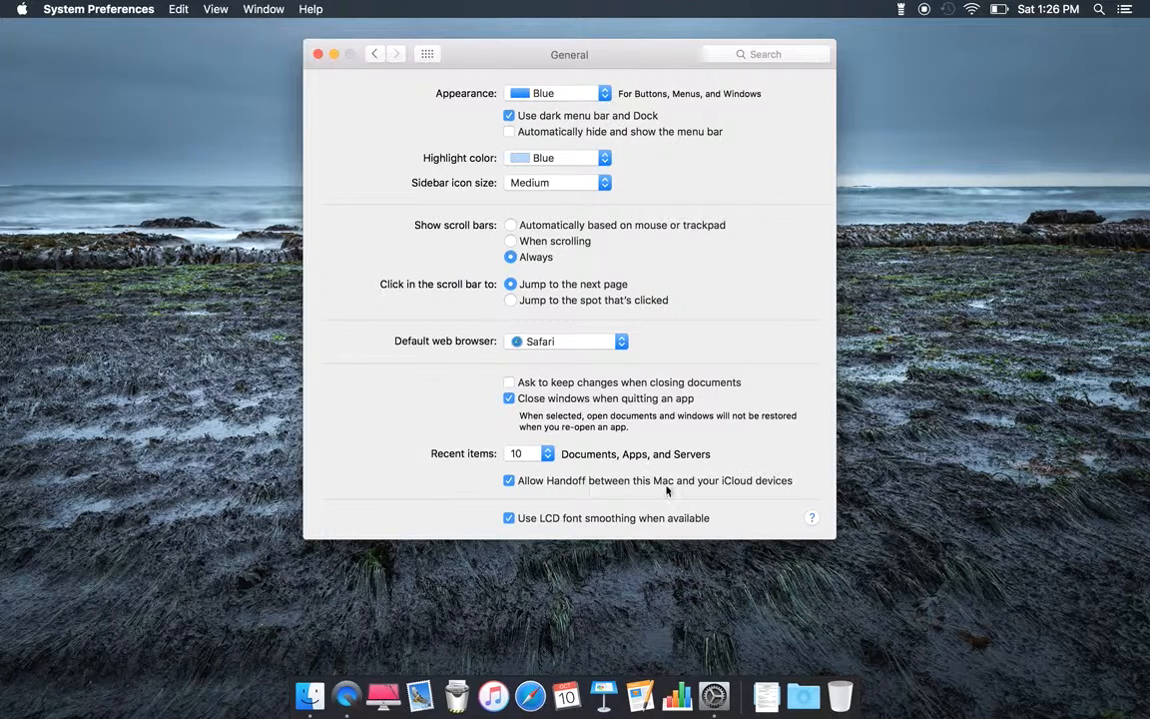
{"action": "mouse_move", "coordinate": [755, 491]}
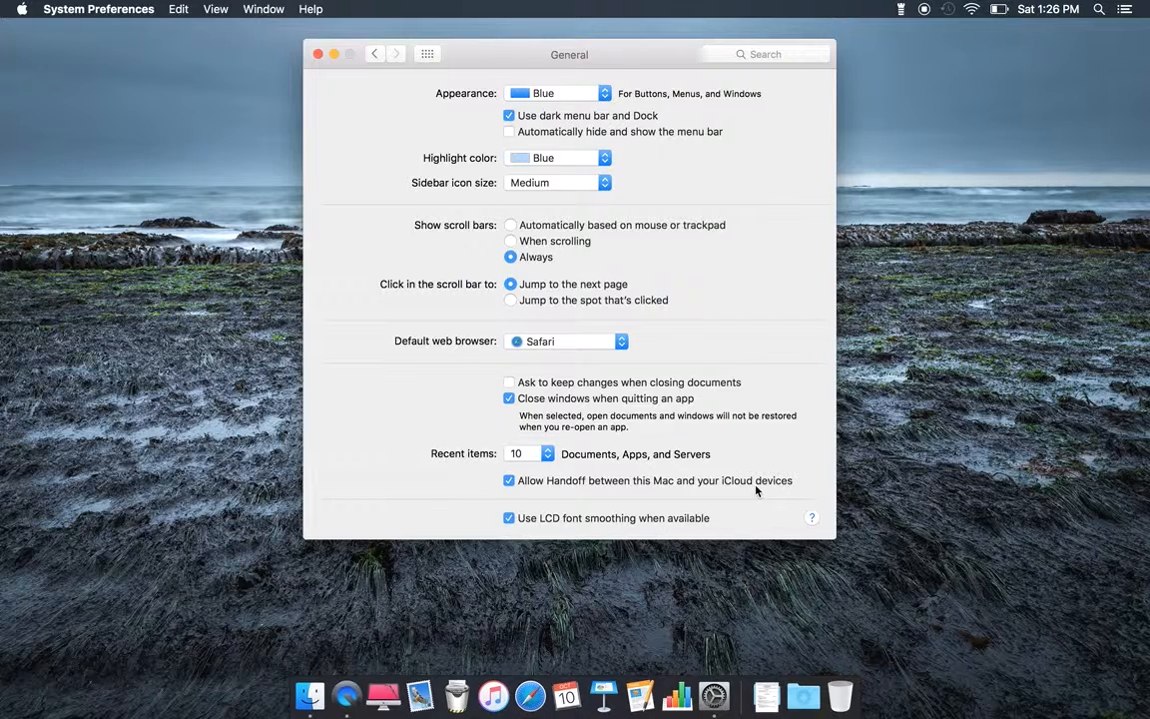
{"action": "mouse_move", "coordinate": [667, 533]}
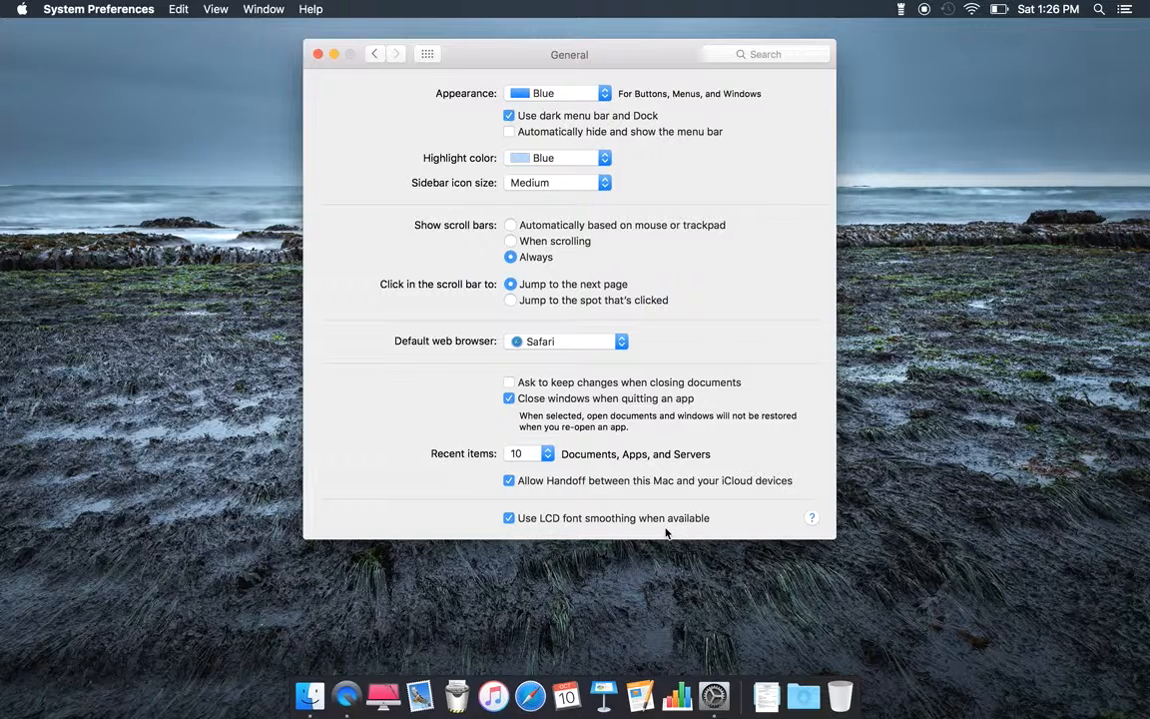
{"action": "mouse_move", "coordinate": [663, 499]}
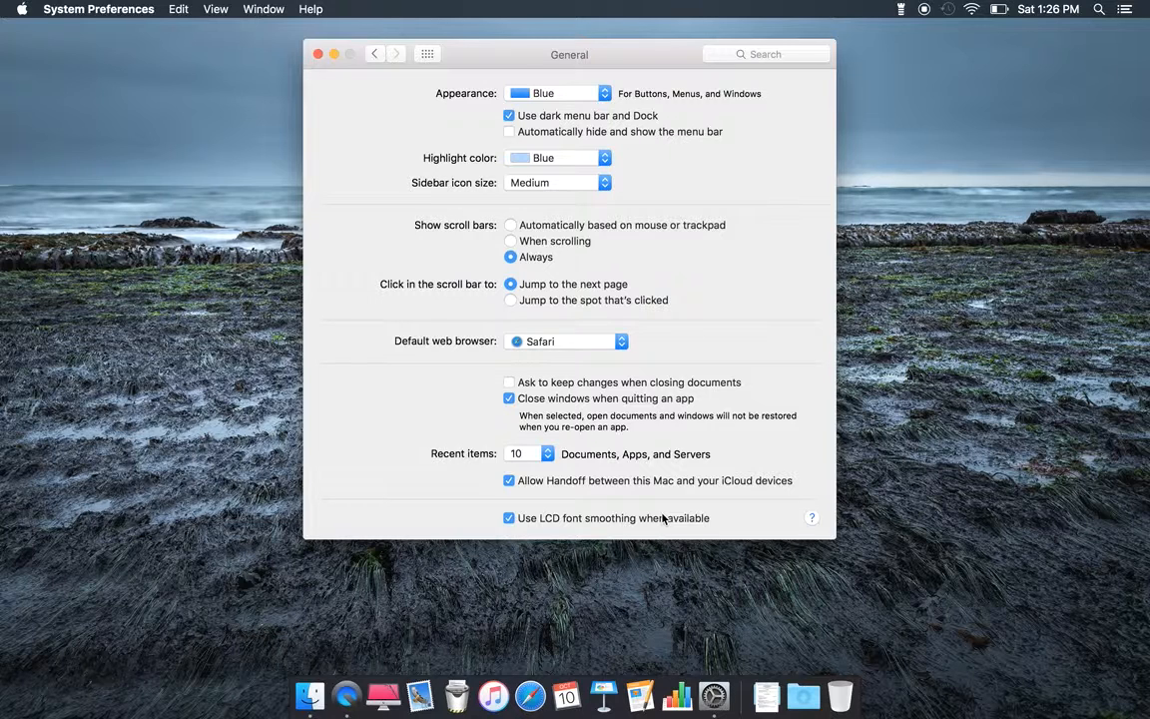
{"action": "mouse_move", "coordinate": [647, 421]}
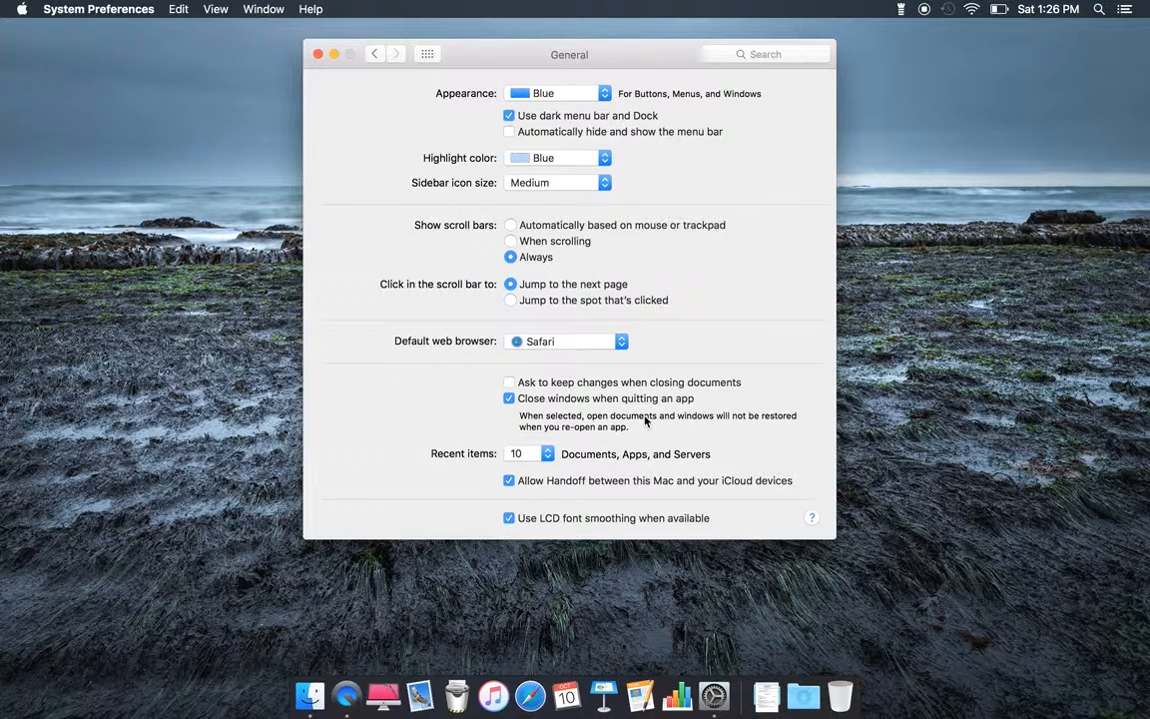
{"action": "mouse_move", "coordinate": [549, 517]}
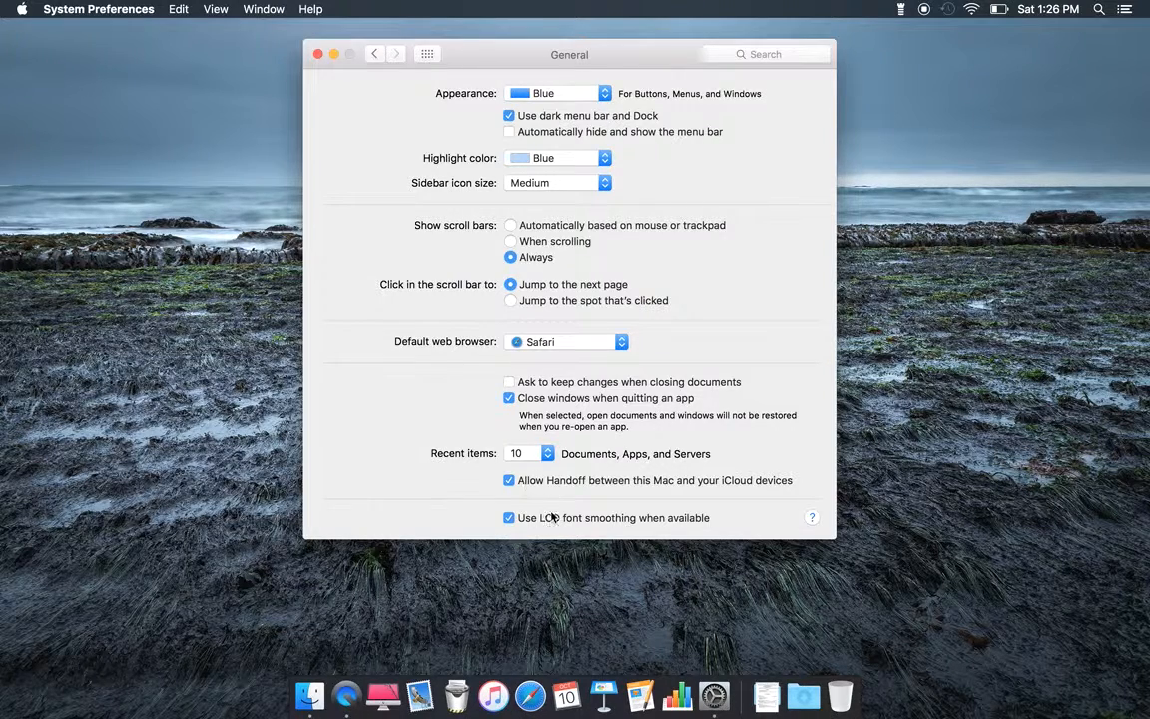
{"action": "mouse_move", "coordinate": [547, 531]}
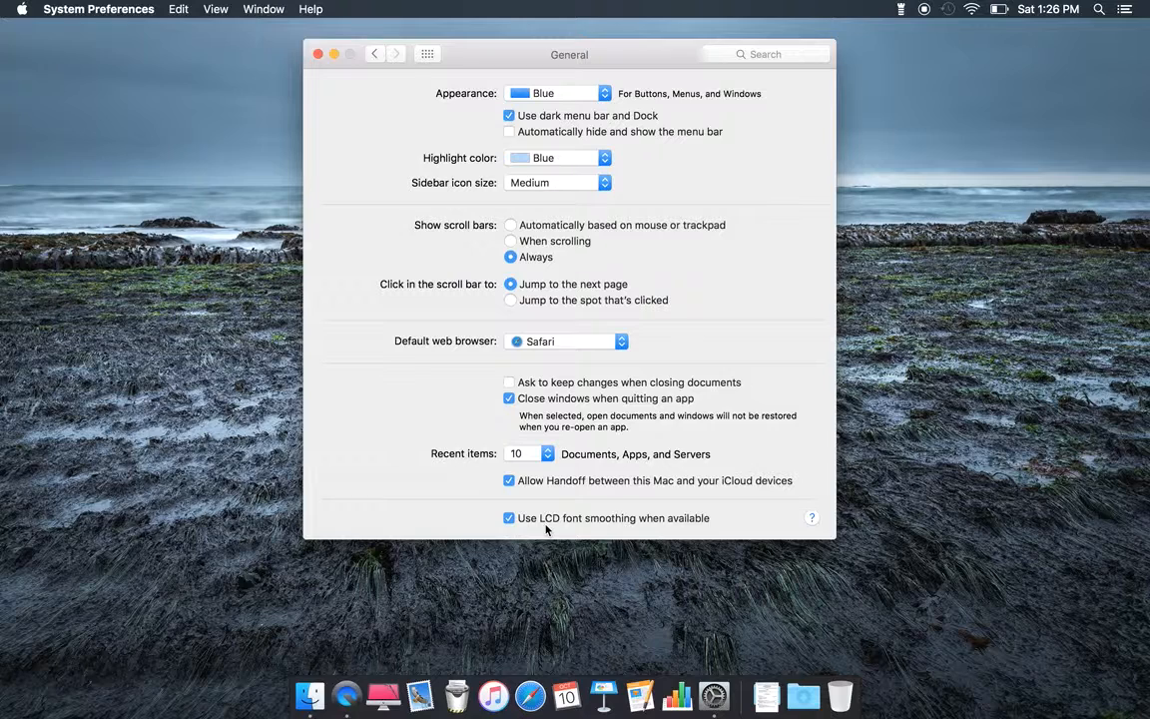
{"action": "mouse_move", "coordinate": [595, 529]}
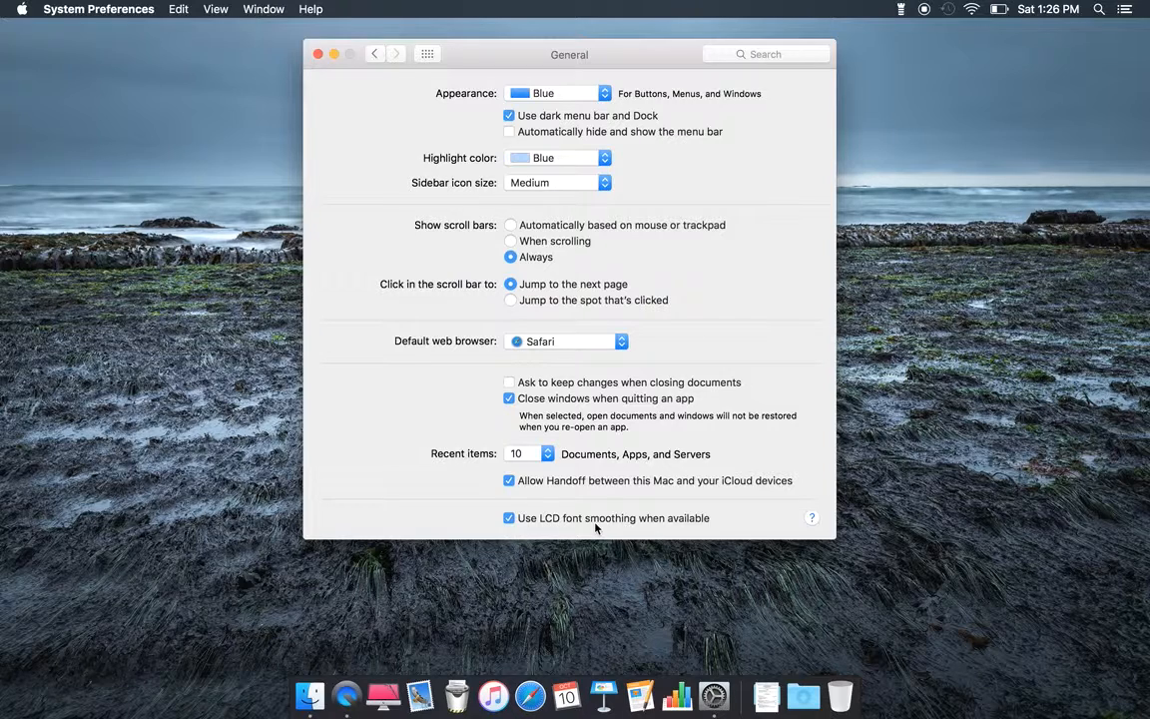
- Return from General to the overview grid of all preference panes
{"action": "left_click", "coordinate": [375, 54]}
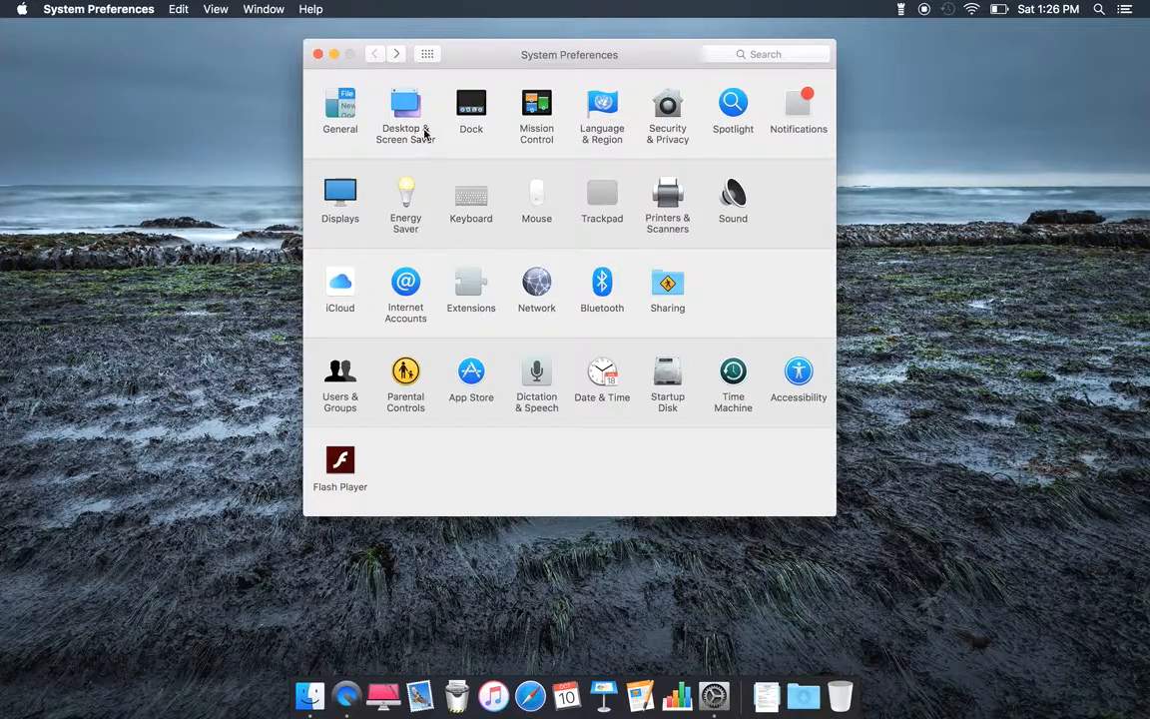
{"action": "left_click", "coordinate": [406, 108]}
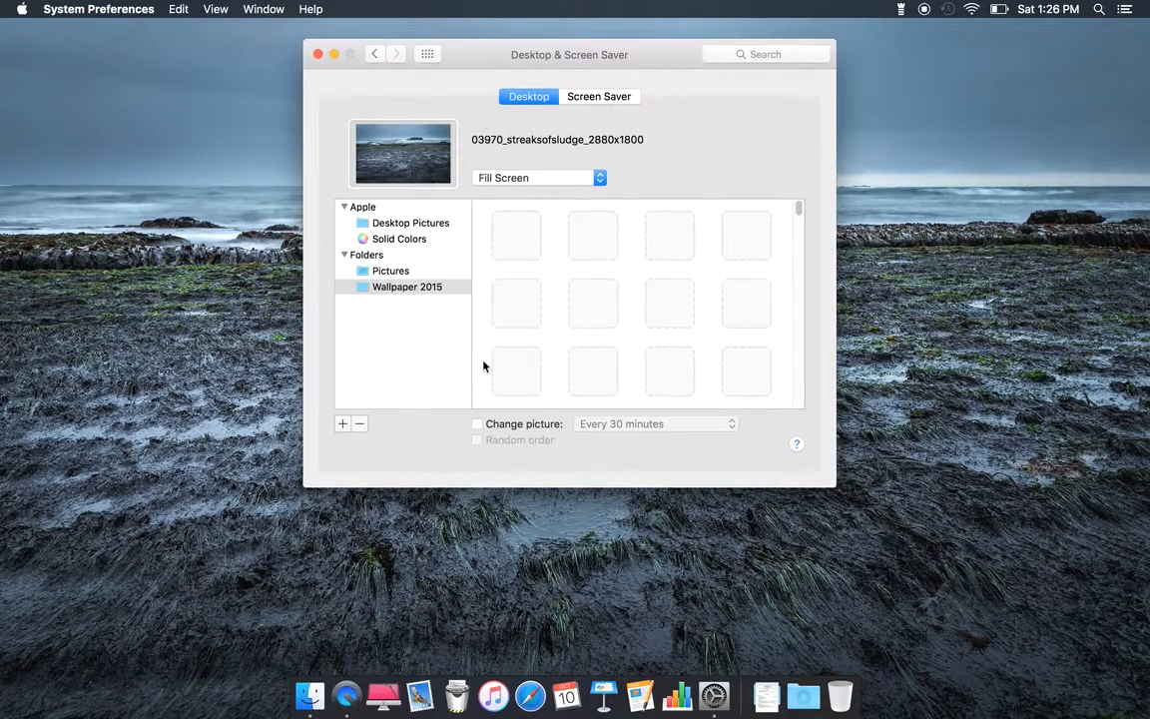
{"action": "left_click", "coordinate": [407, 288]}
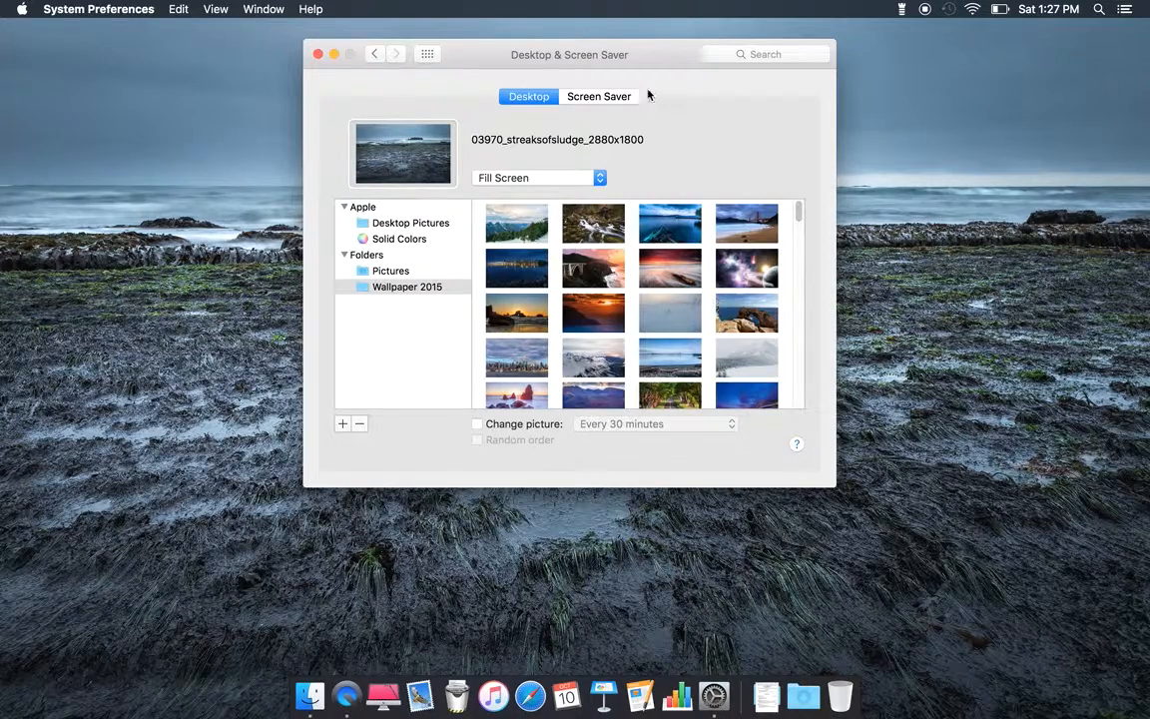
{"action": "left_click", "coordinate": [599, 96]}
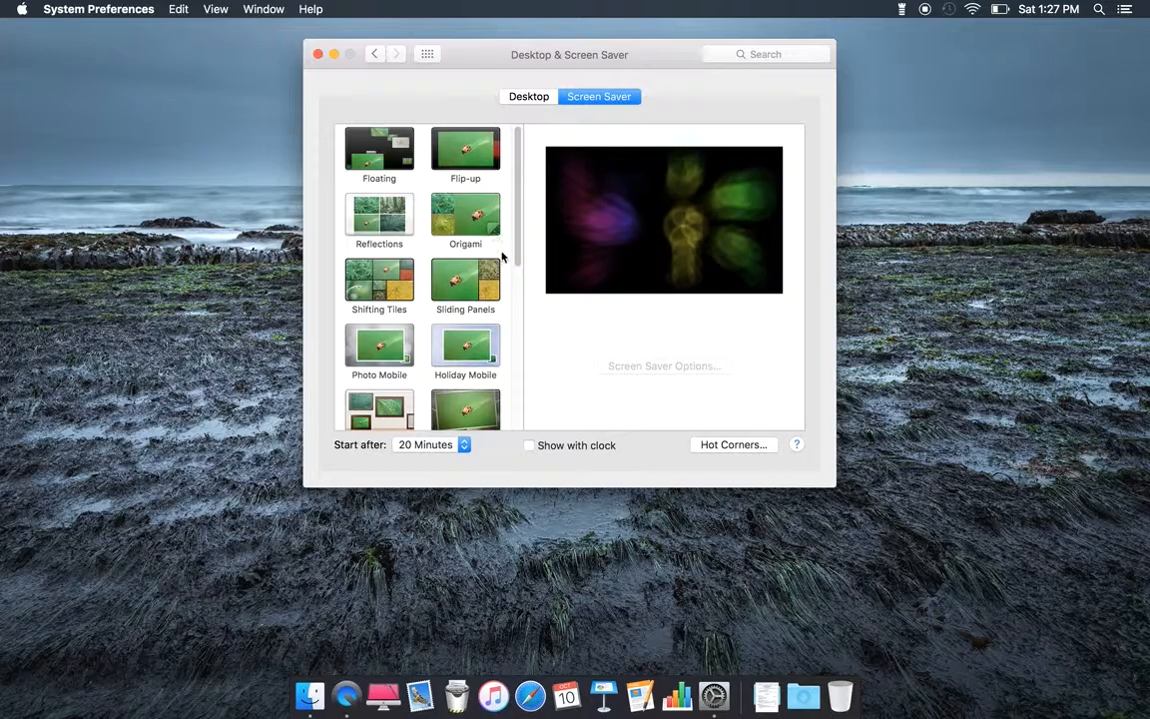
{"action": "scroll", "scroll_direction": "down", "scroll_amount": 3}
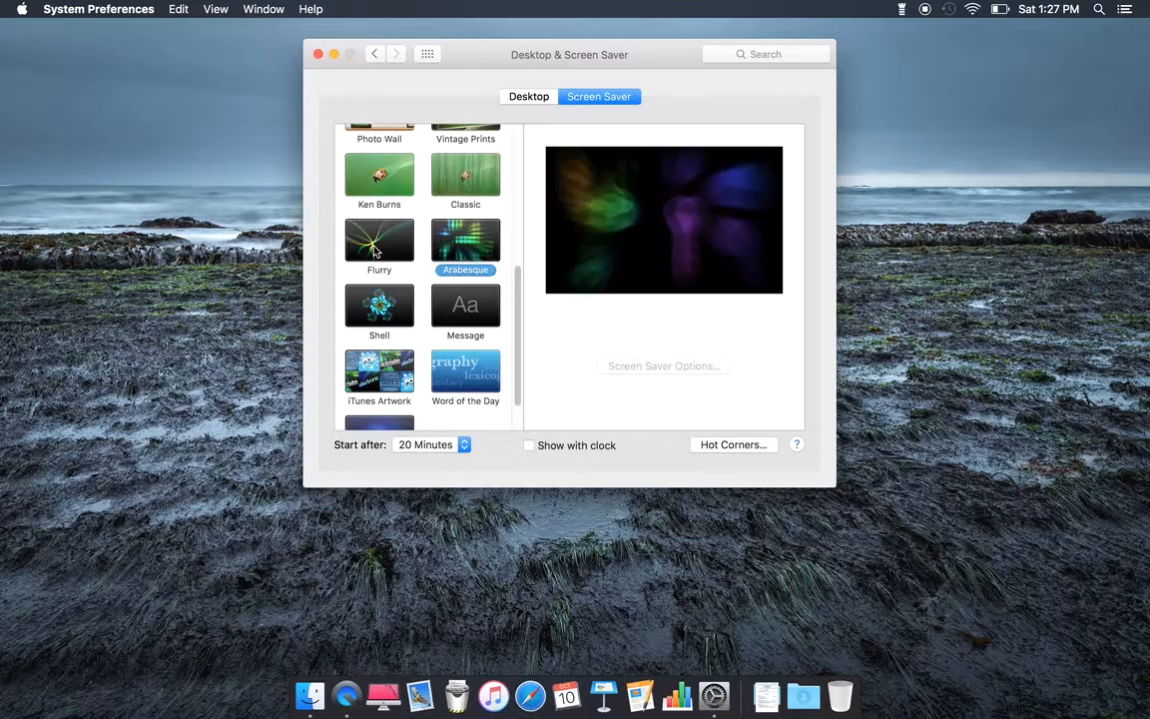
{"action": "left_click", "coordinate": [465, 240]}
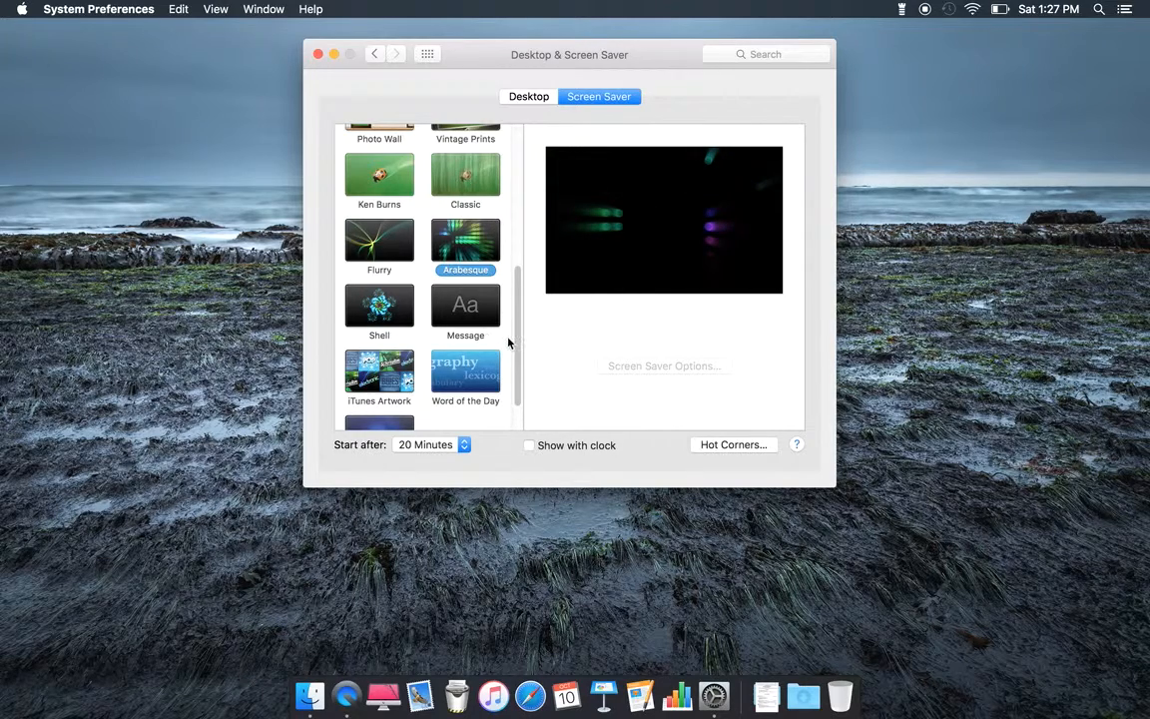
{"action": "scroll", "scroll_direction": "up", "scroll_amount": 3}
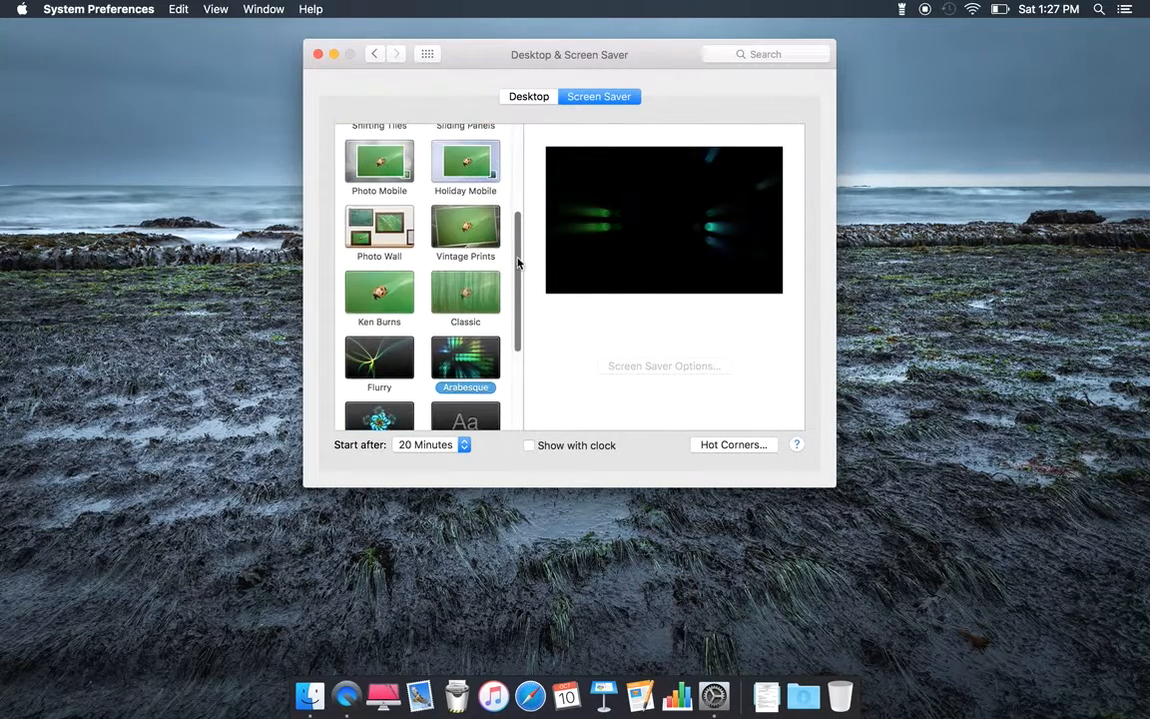
{"action": "left_click", "coordinate": [375, 54]}
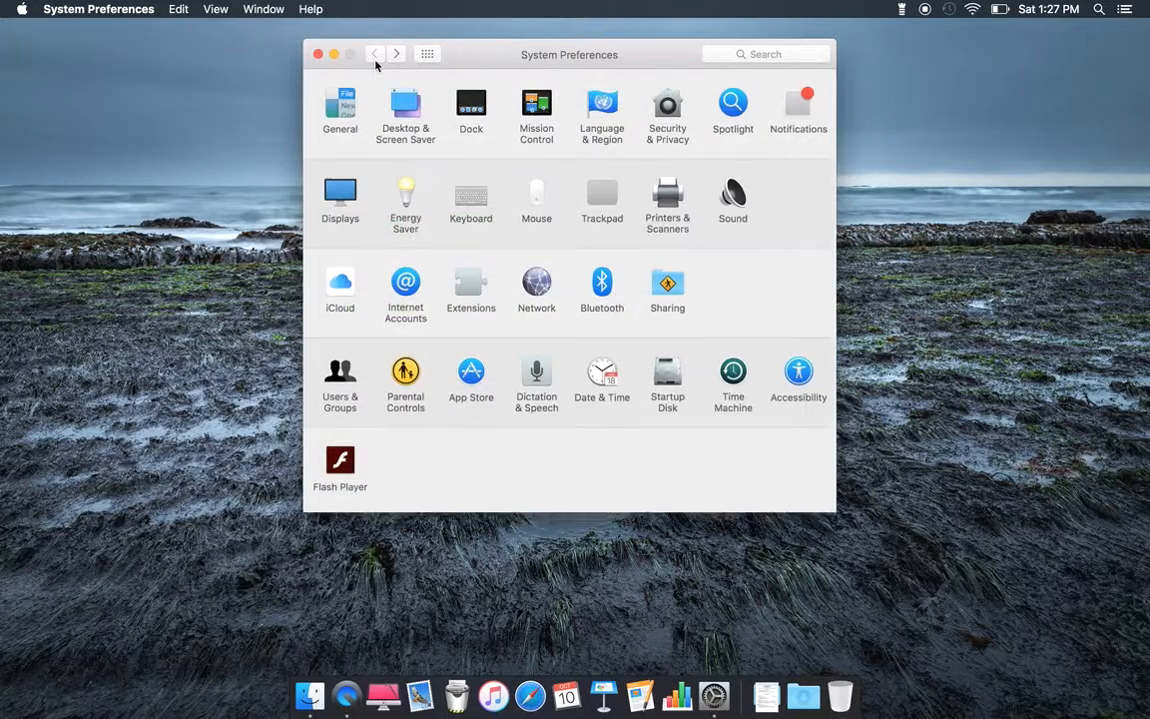
- View the Dock settings unchanged, then return to the overview grid
{"action": "left_click", "coordinate": [471, 104]}
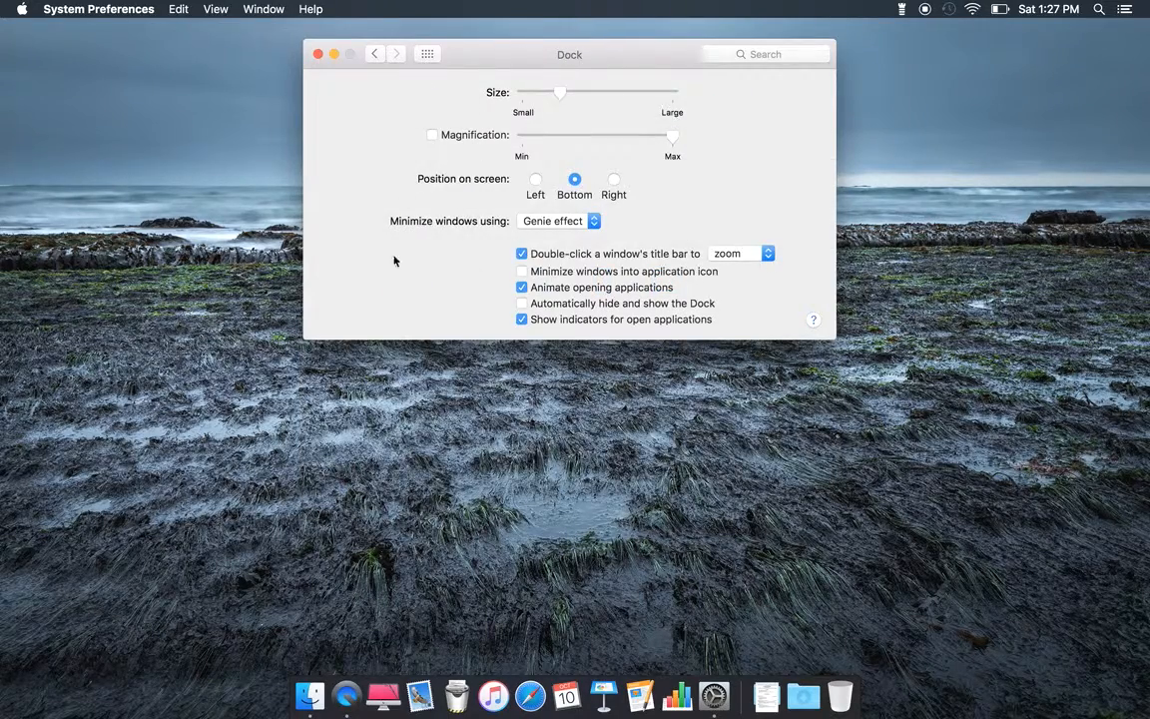
{"action": "mouse_move", "coordinate": [387, 265]}
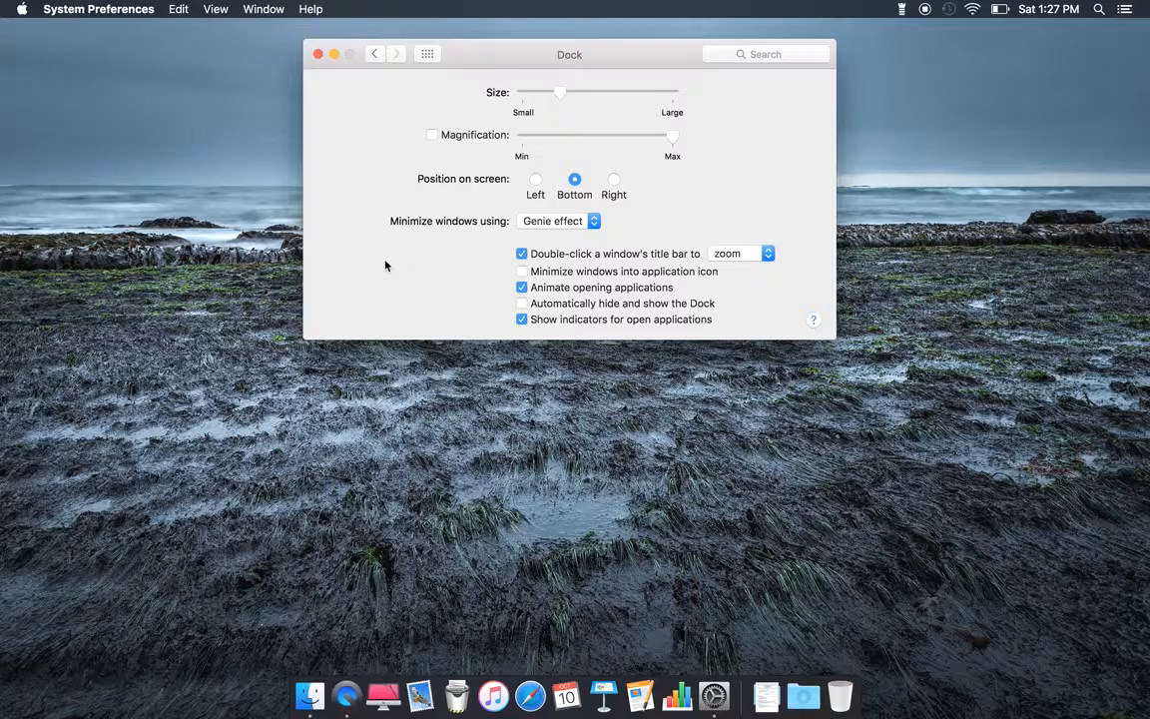
{"action": "mouse_move", "coordinate": [347, 694]}
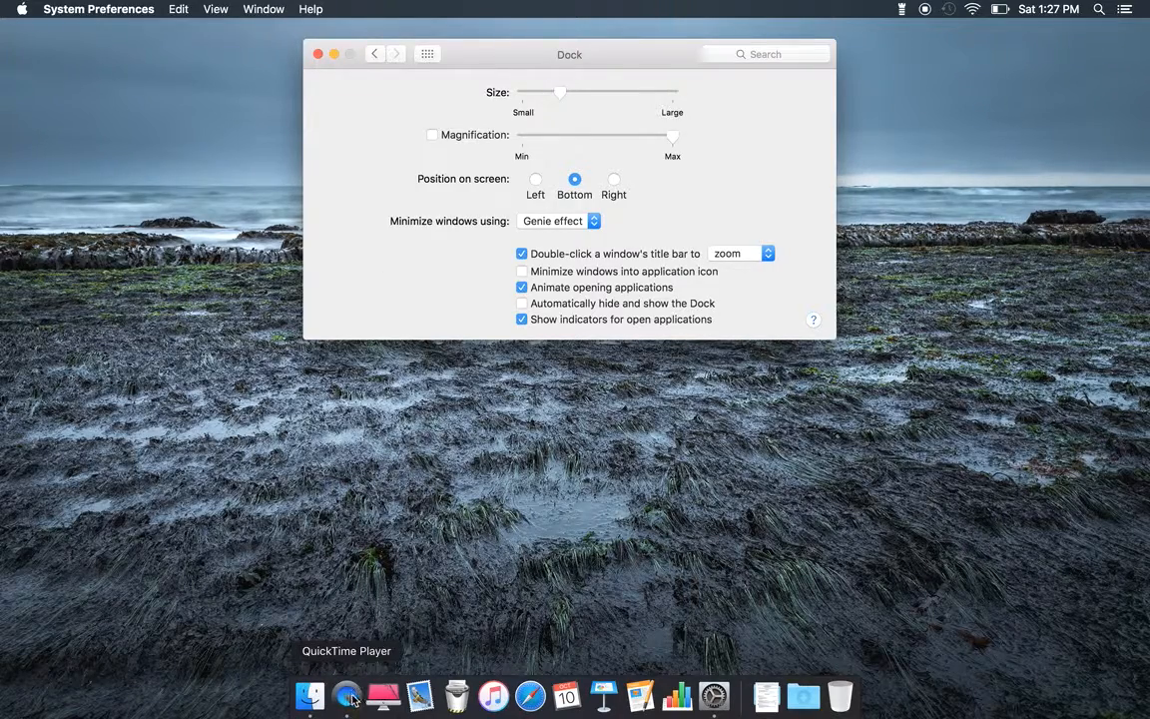
{"action": "mouse_move", "coordinate": [842, 695]}
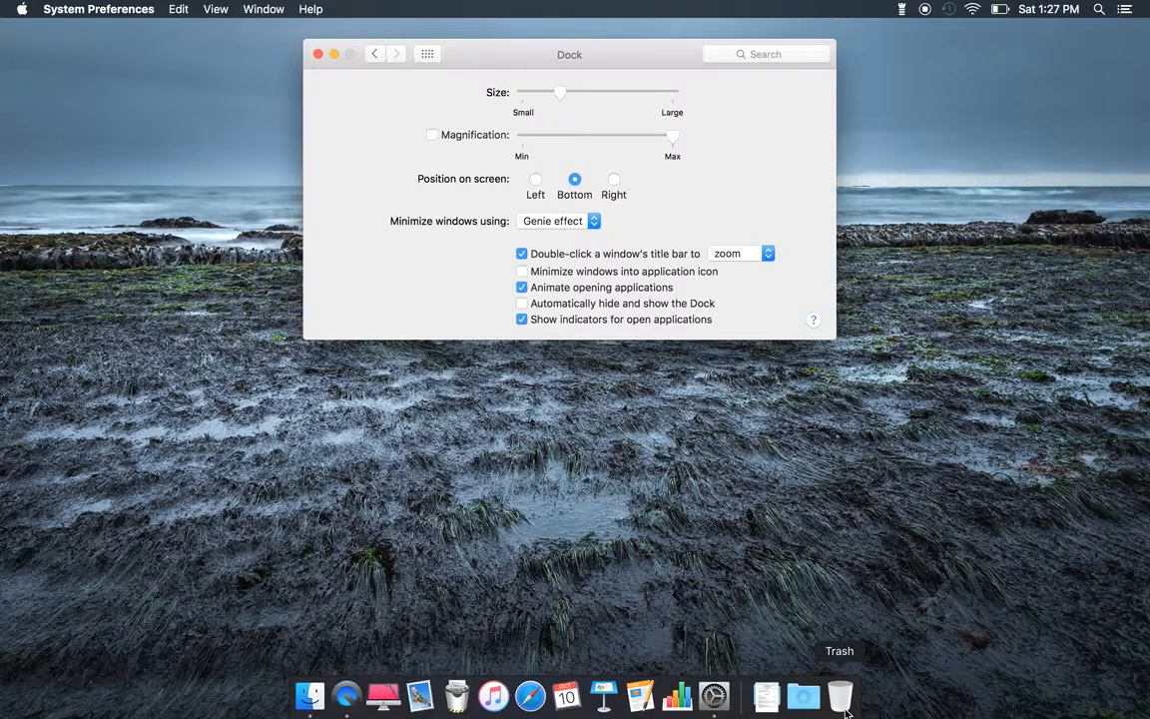
{"action": "left_click", "coordinate": [375, 54]}
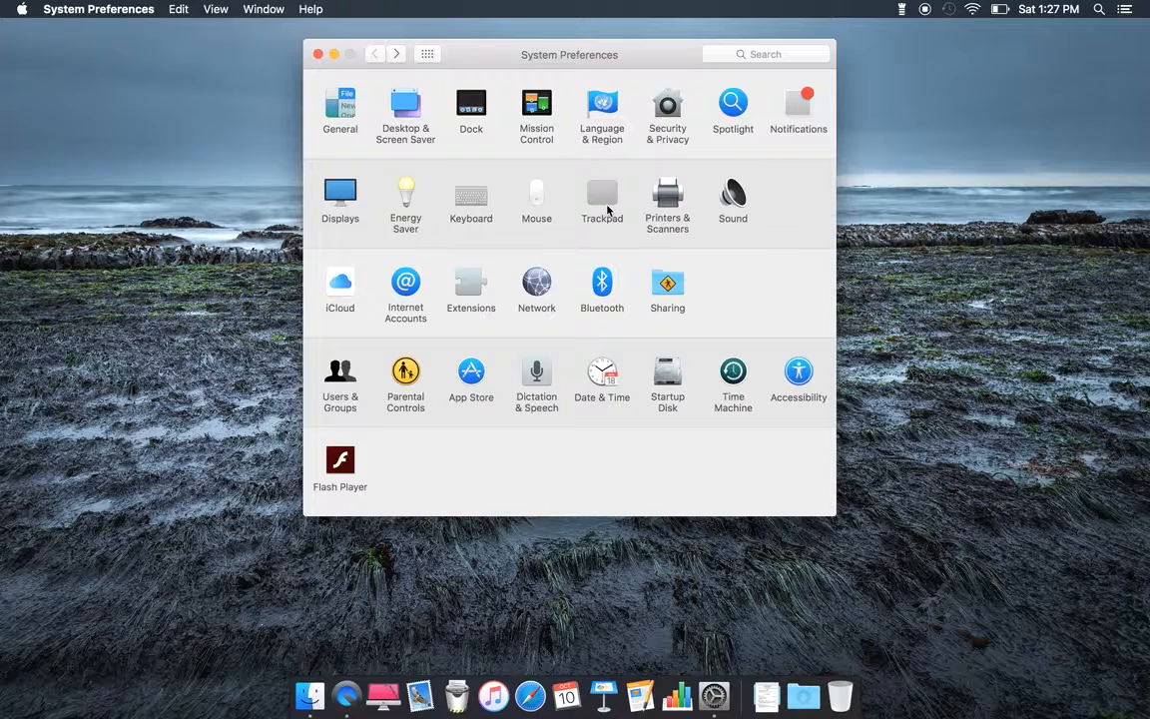
{"action": "mouse_move", "coordinate": [606, 144]}
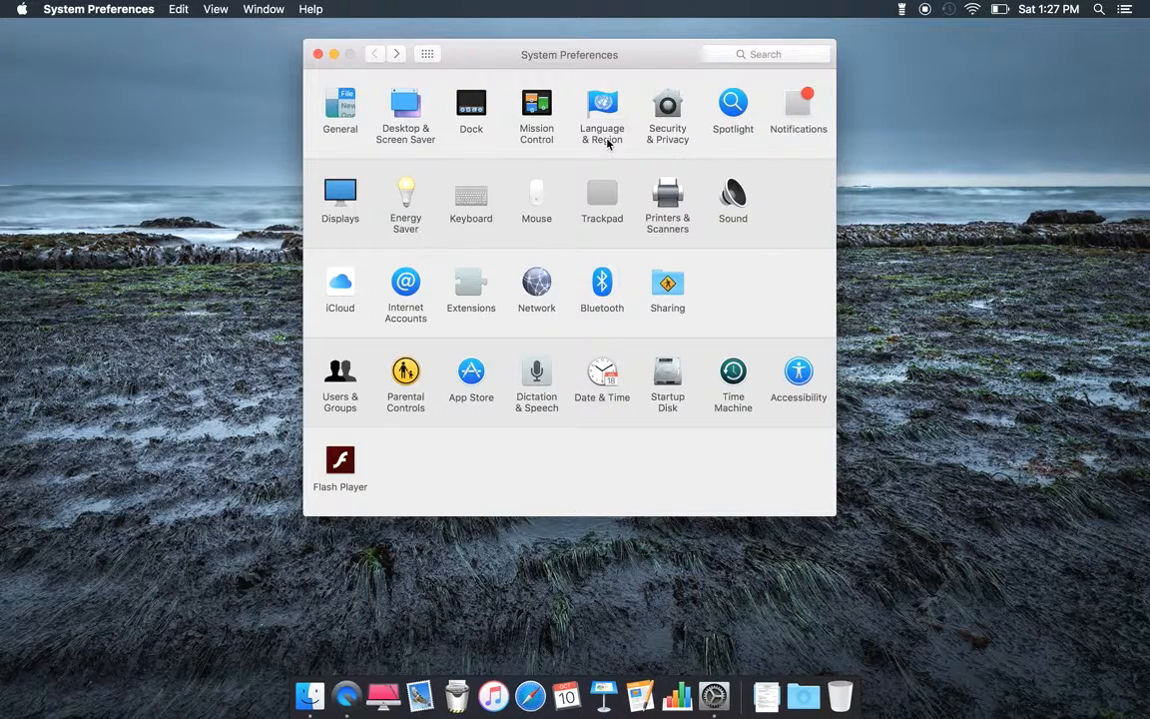
{"action": "mouse_move", "coordinate": [666, 132]}
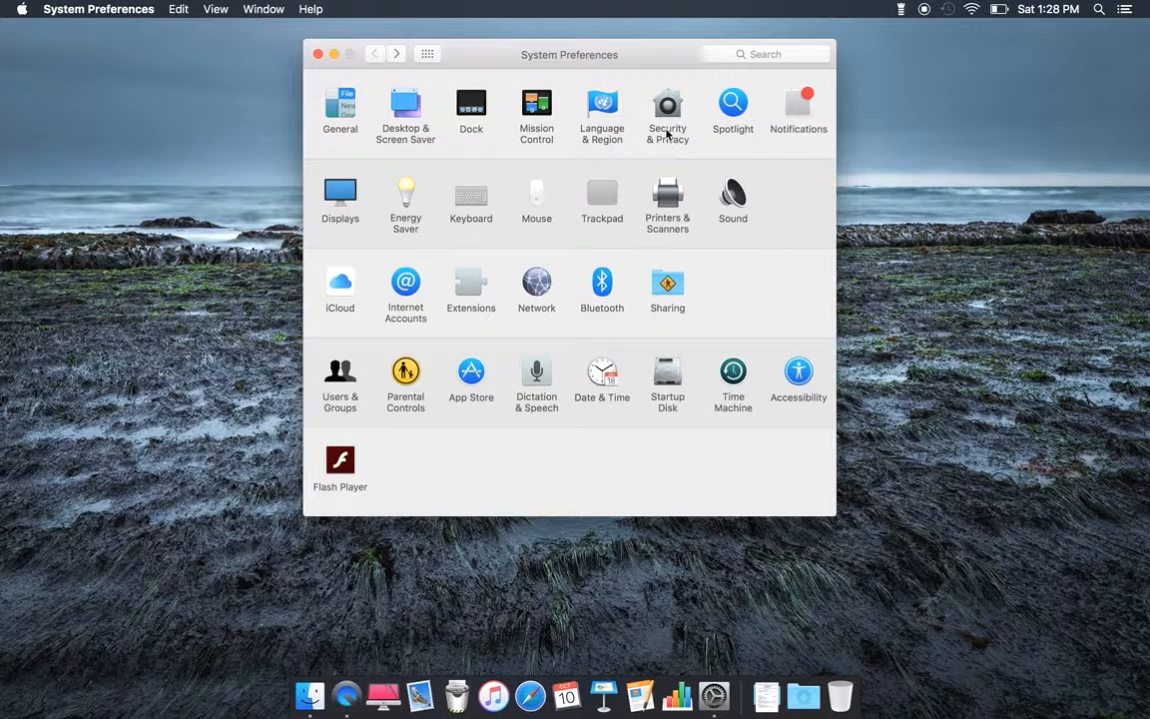
{"action": "mouse_move", "coordinate": [689, 117]}
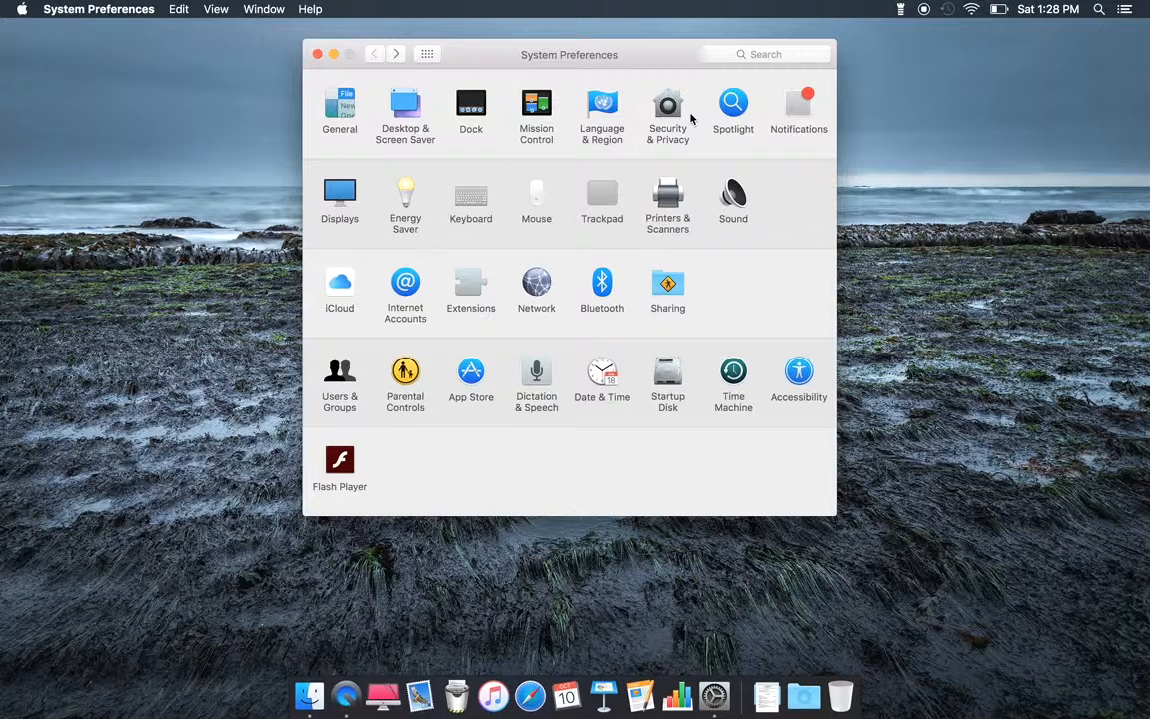
{"action": "mouse_move", "coordinate": [742, 147]}
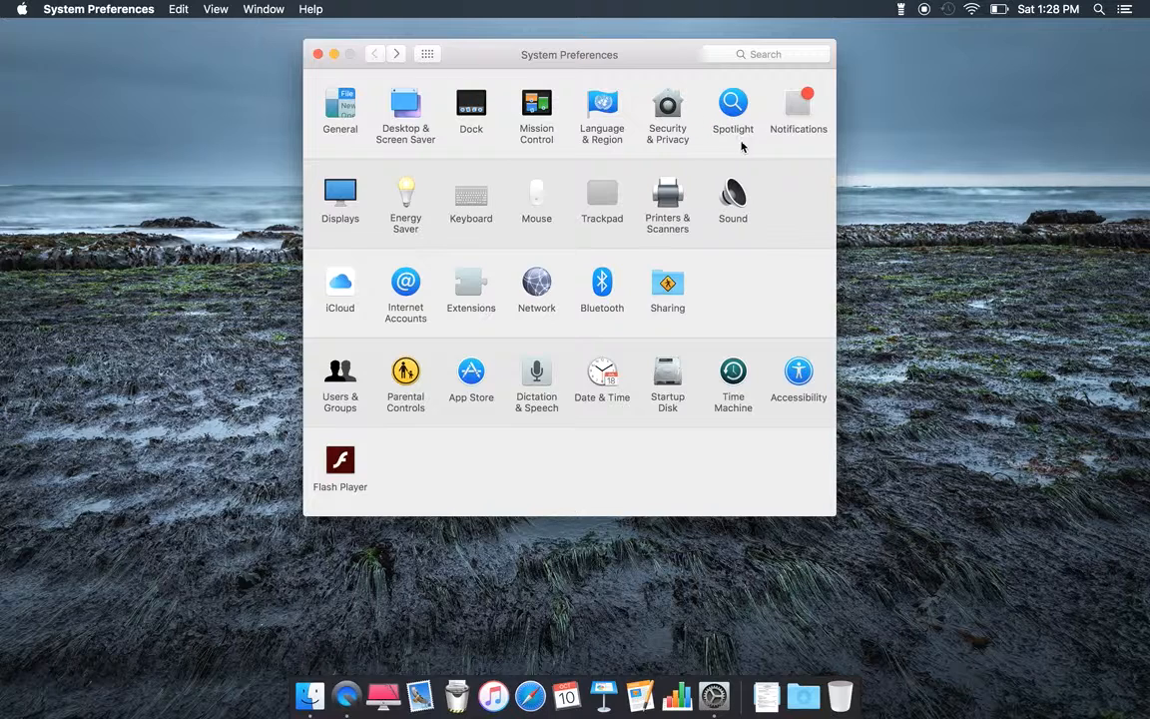
{"action": "mouse_move", "coordinate": [844, 140]}
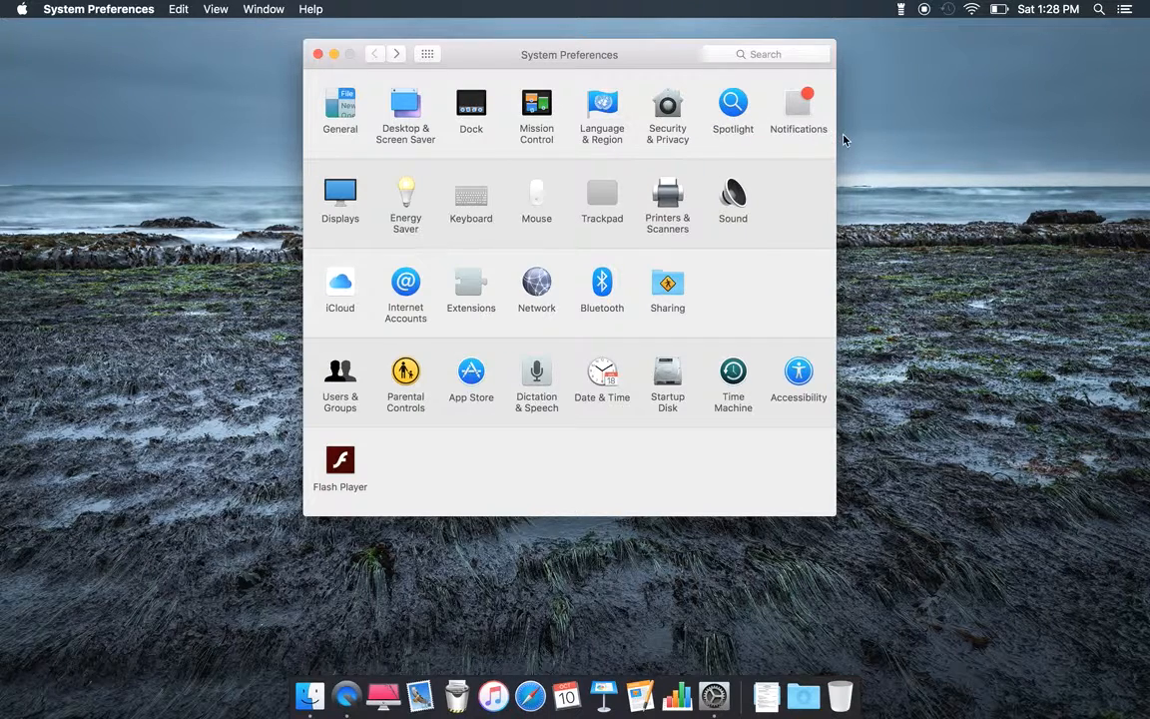
{"action": "mouse_move", "coordinate": [429, 251]}
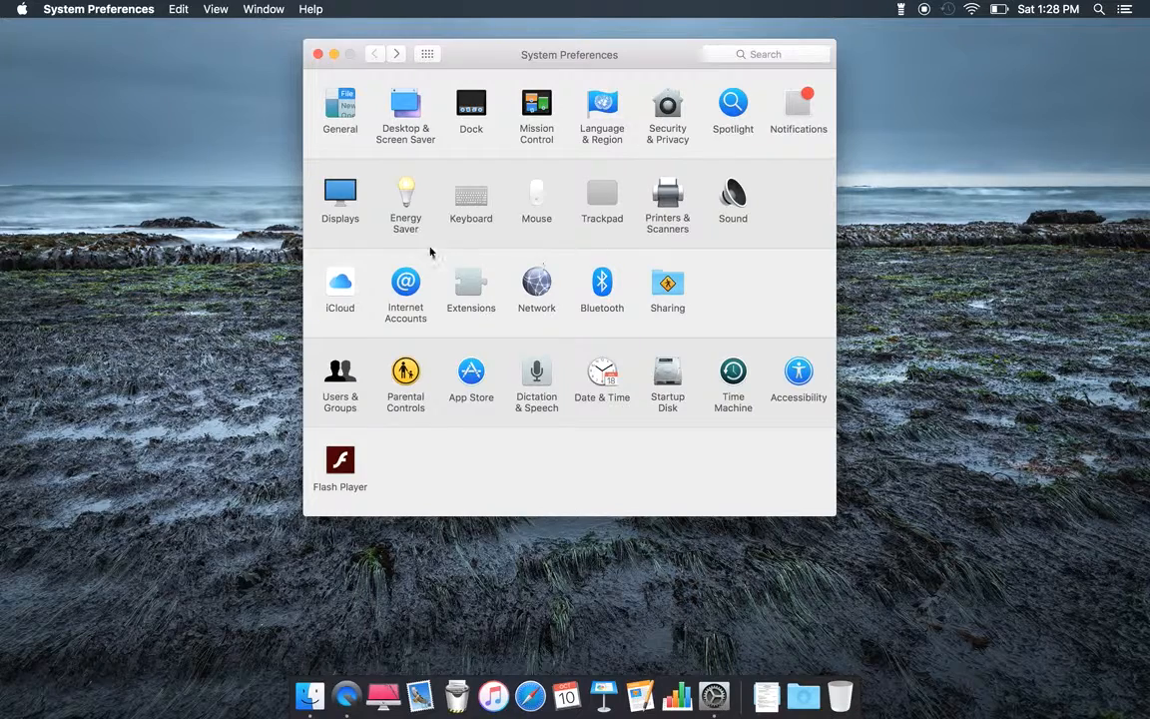
{"action": "mouse_move", "coordinate": [407, 241]}
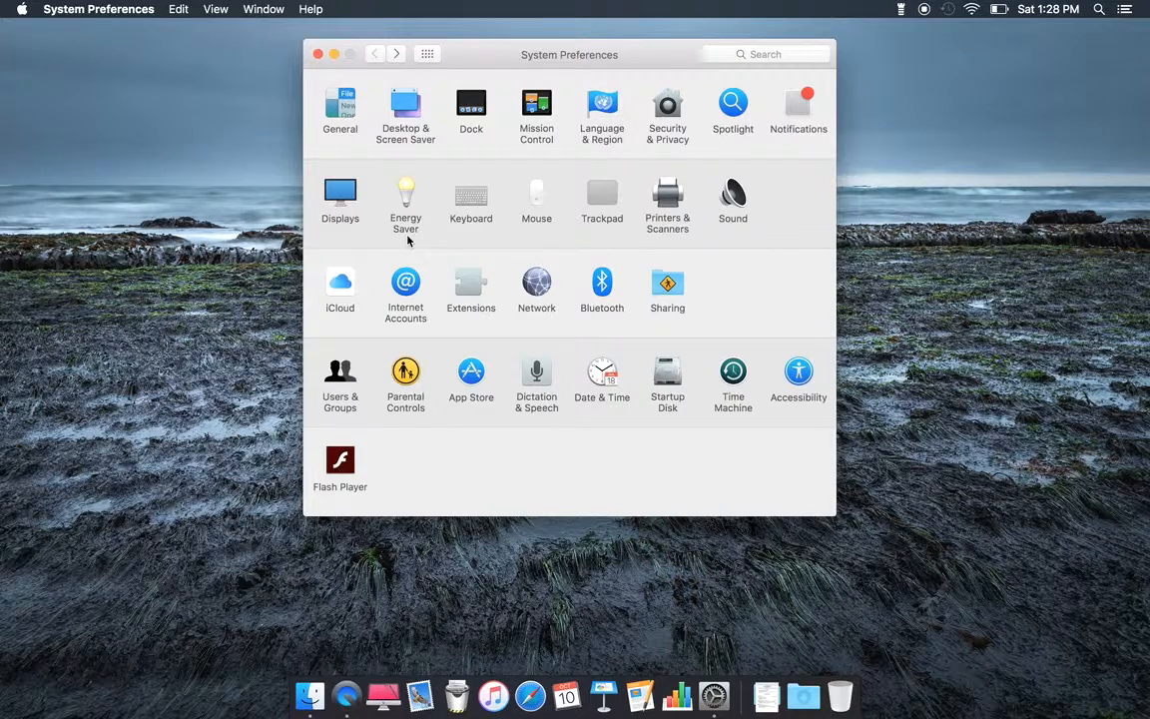
- Show the Energy Saver battery settings: display sleep about 15 minutes, Power Nap off
{"action": "left_click", "coordinate": [406, 195]}
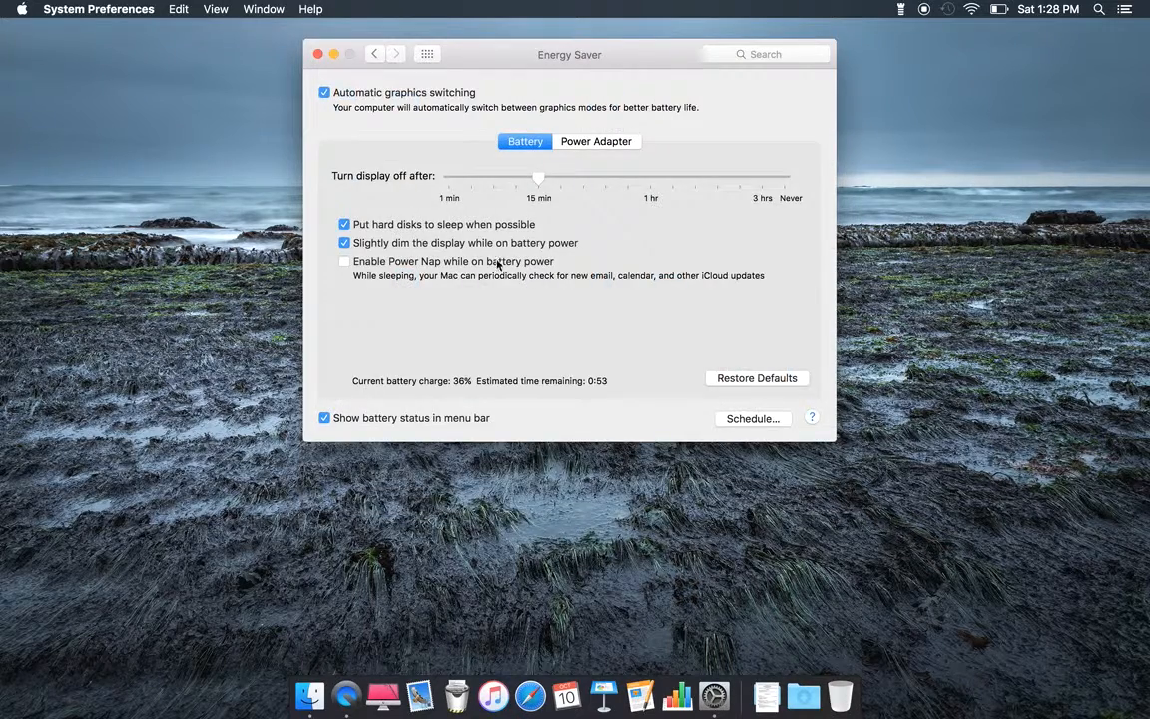
{"action": "mouse_move", "coordinate": [459, 299]}
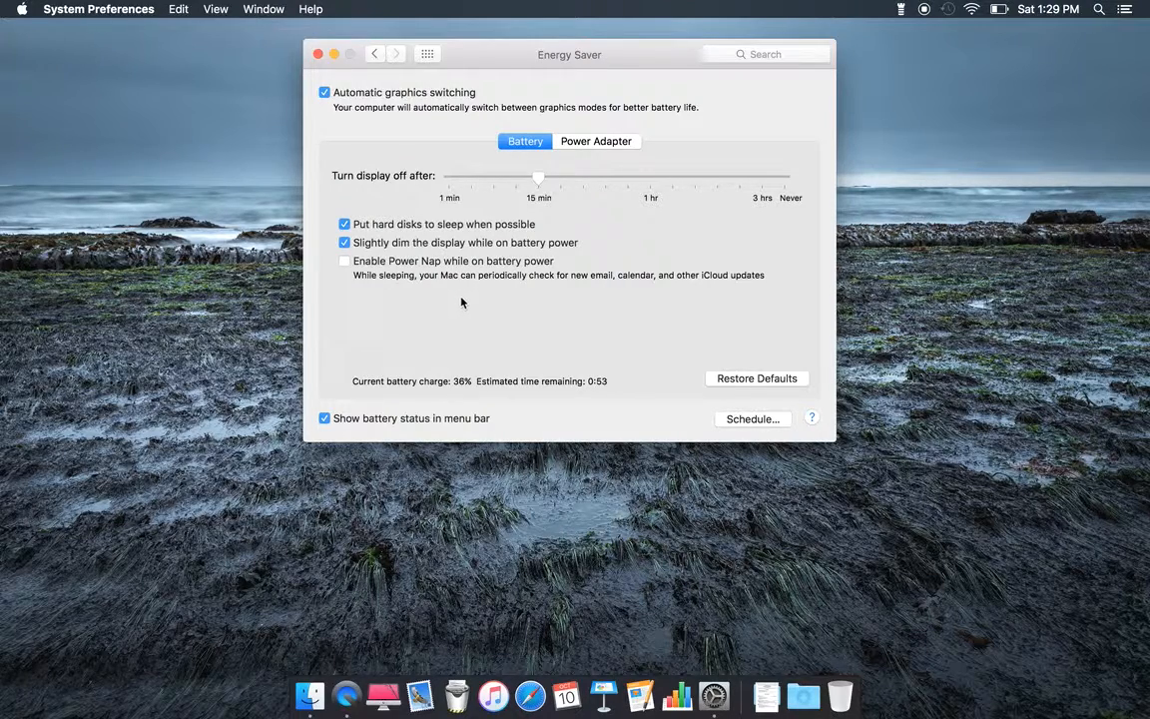
{"action": "mouse_move", "coordinate": [465, 296]}
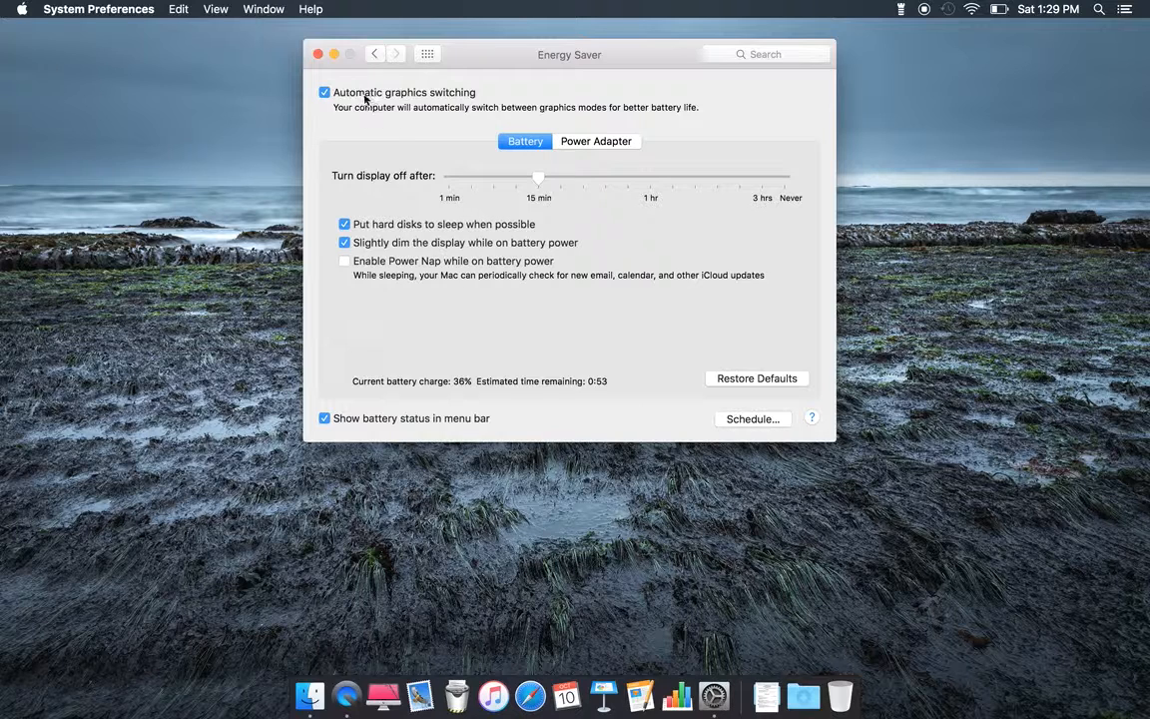
{"action": "mouse_move", "coordinate": [367, 144]}
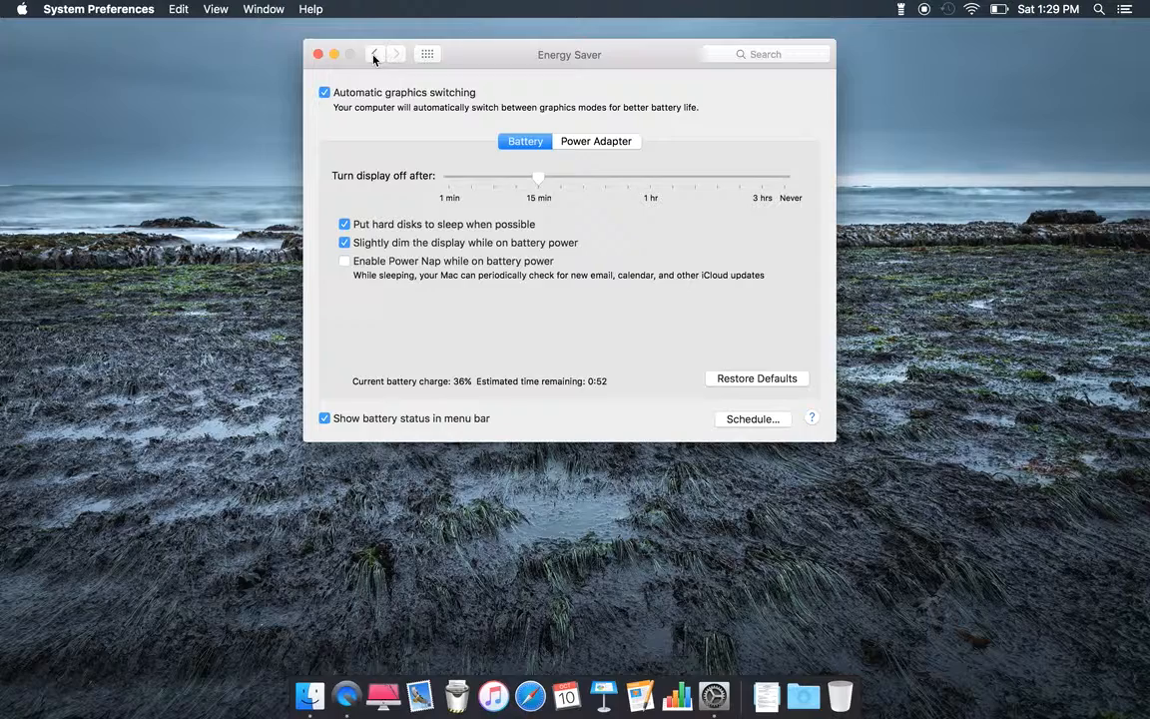
- Leave Energy Saver unchanged and return to the overview grid of all panes
{"action": "left_click", "coordinate": [375, 54]}
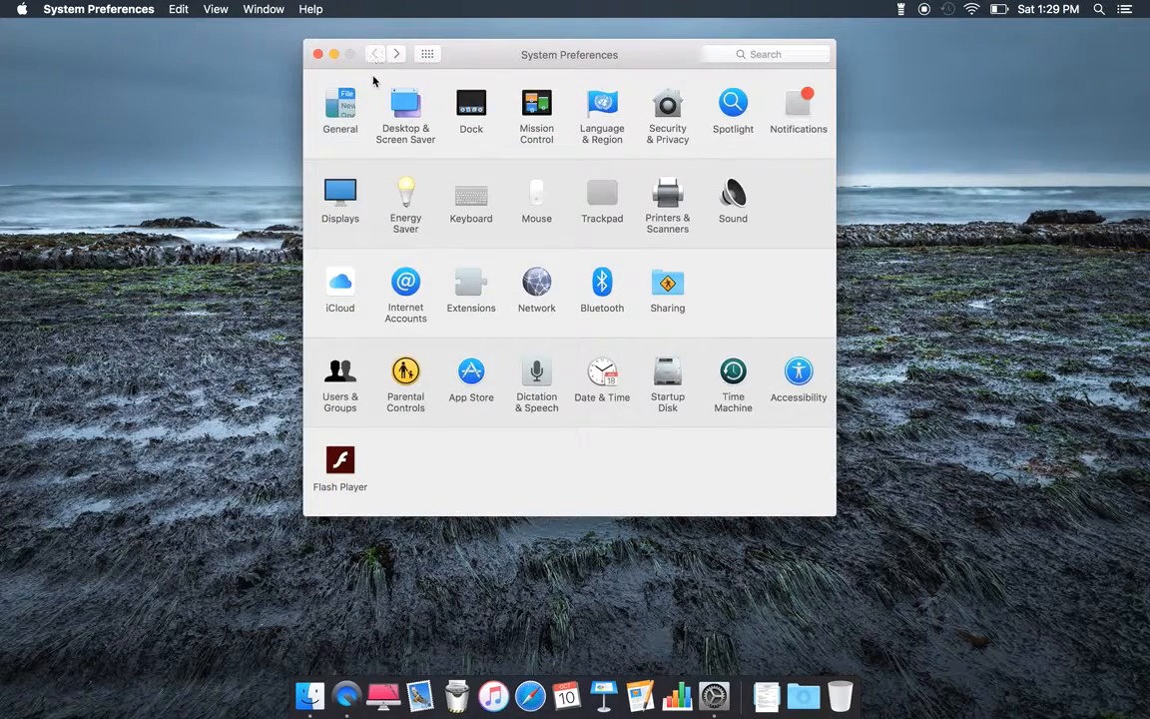
{"action": "mouse_move", "coordinate": [511, 268]}
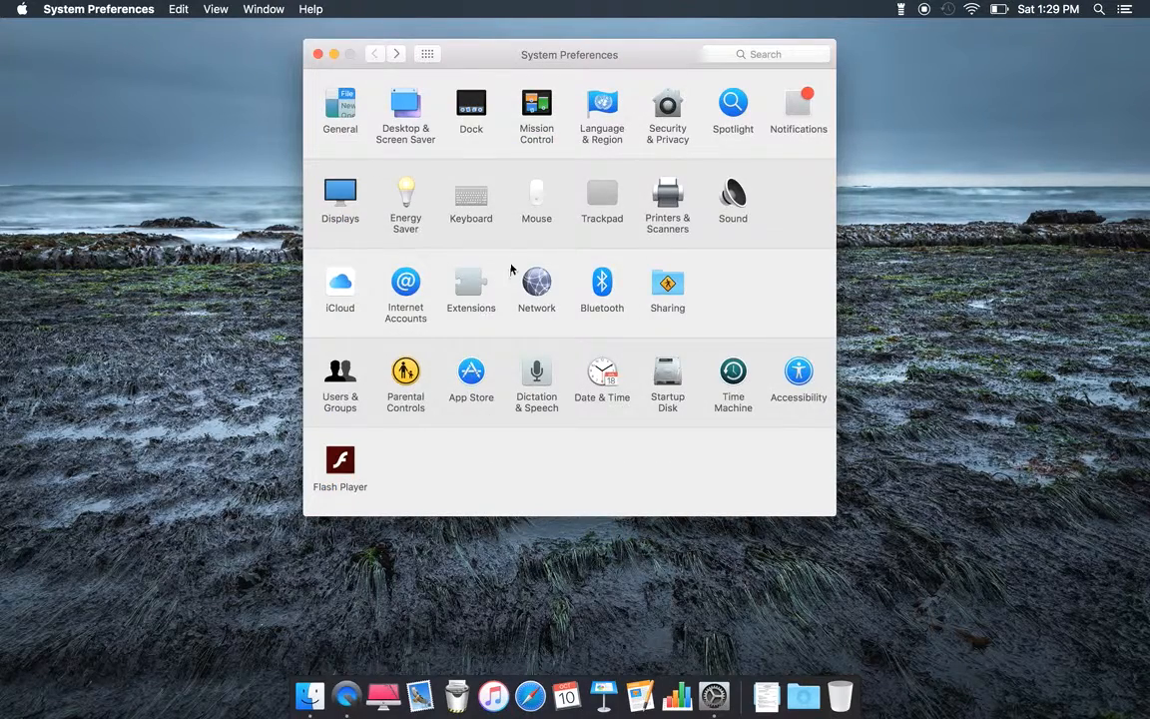
{"action": "mouse_move", "coordinate": [563, 172]}
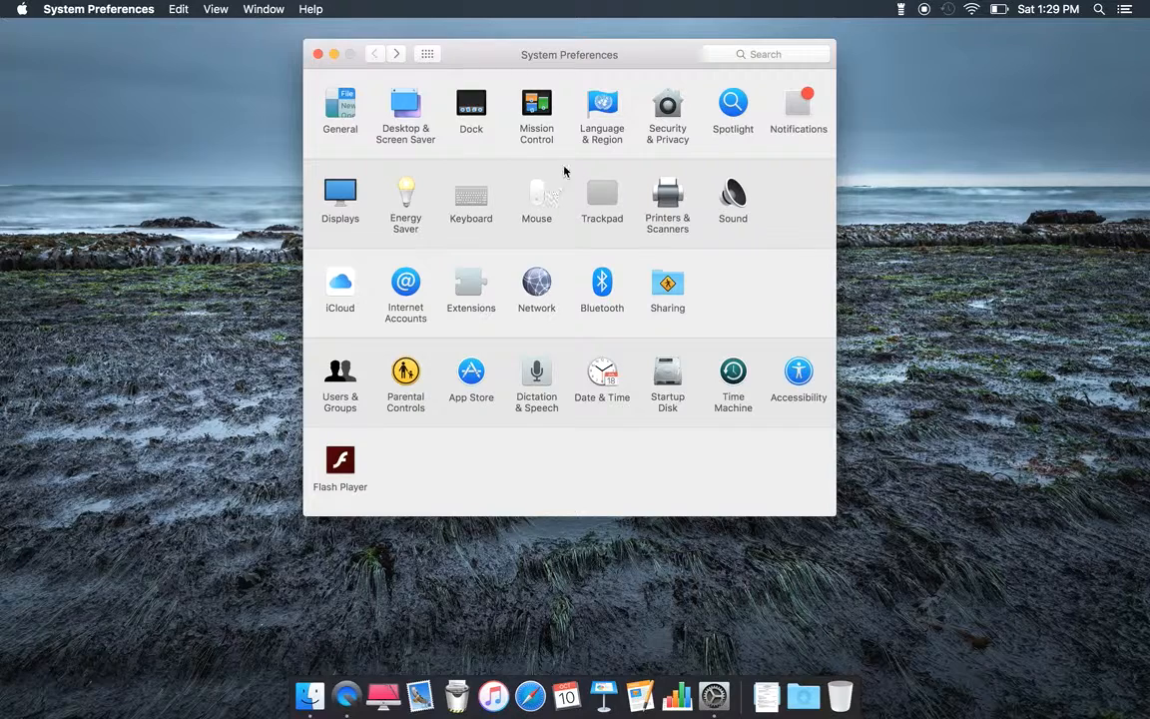
{"action": "mouse_move", "coordinate": [676, 238]}
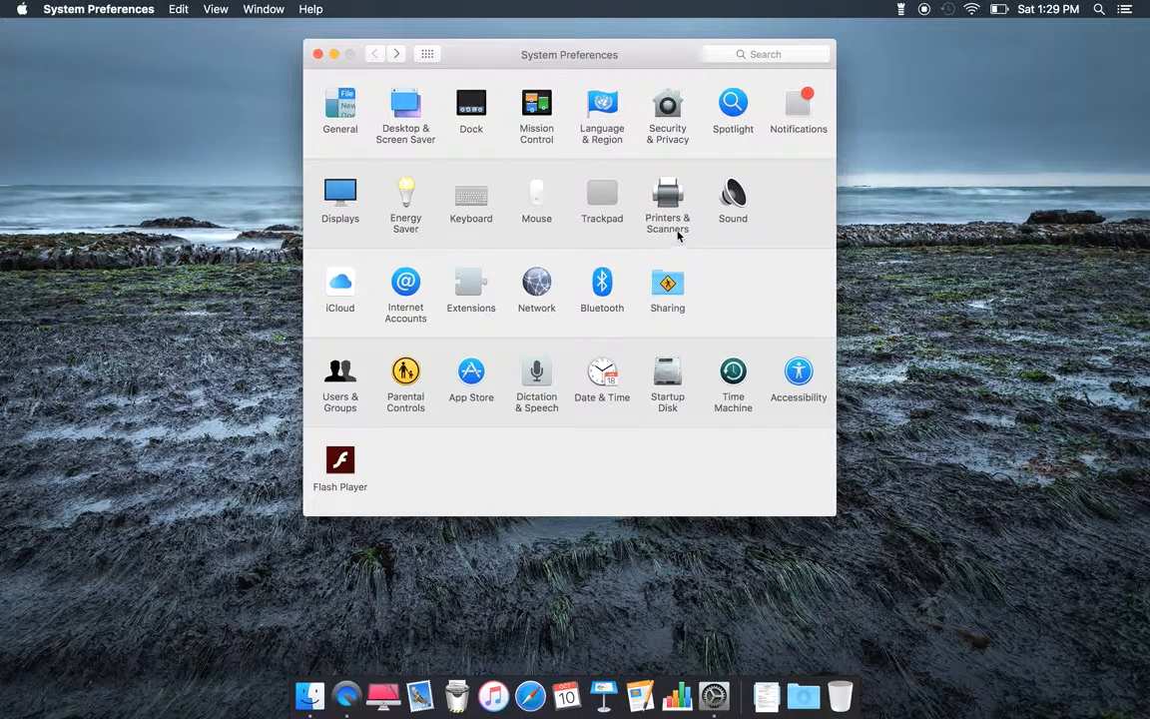
{"action": "mouse_move", "coordinate": [736, 229]}
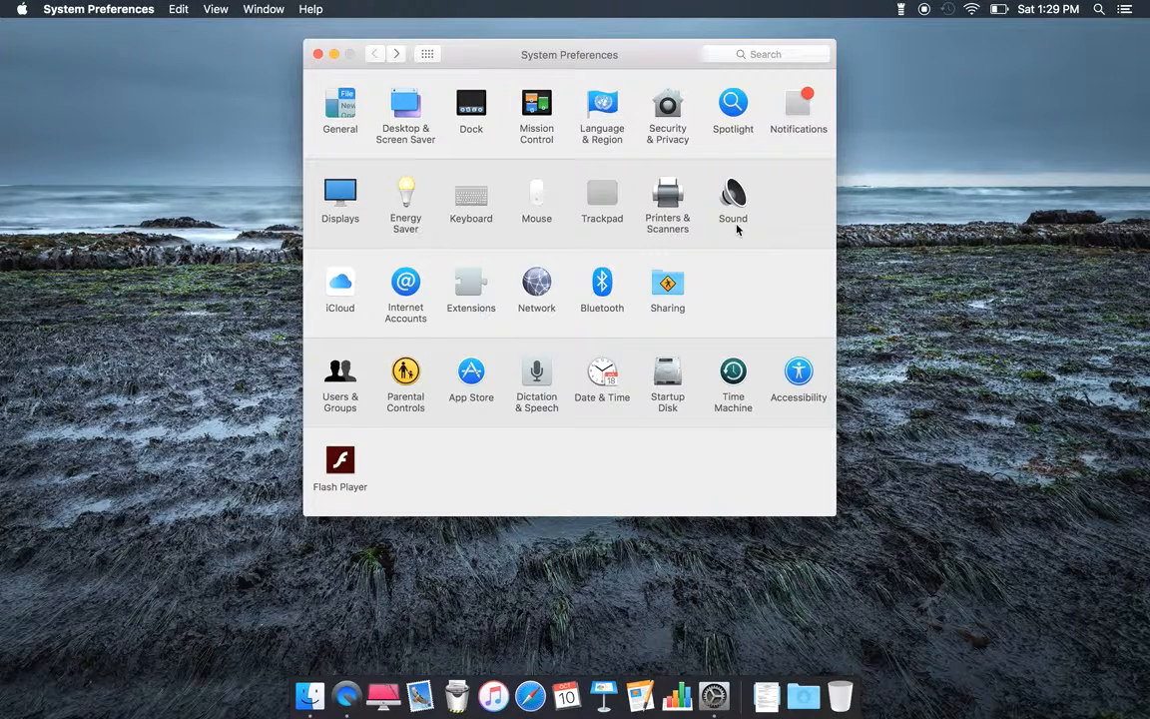
{"action": "mouse_move", "coordinate": [368, 333]}
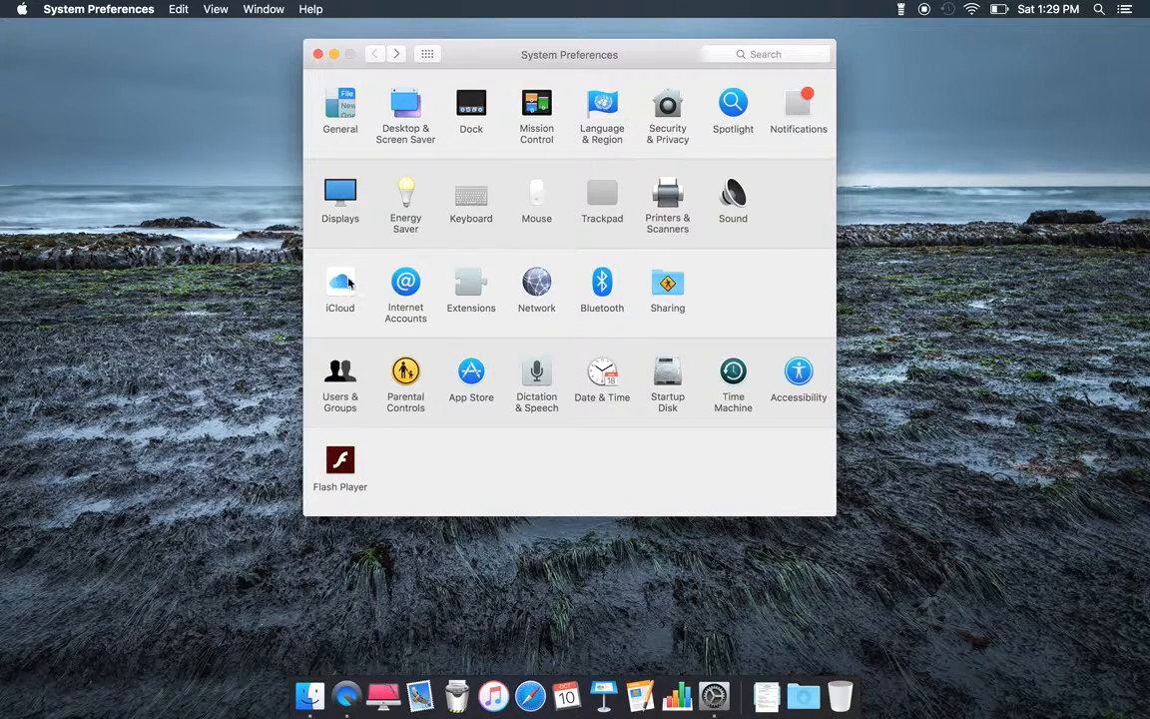
{"action": "mouse_move", "coordinate": [417, 333]}
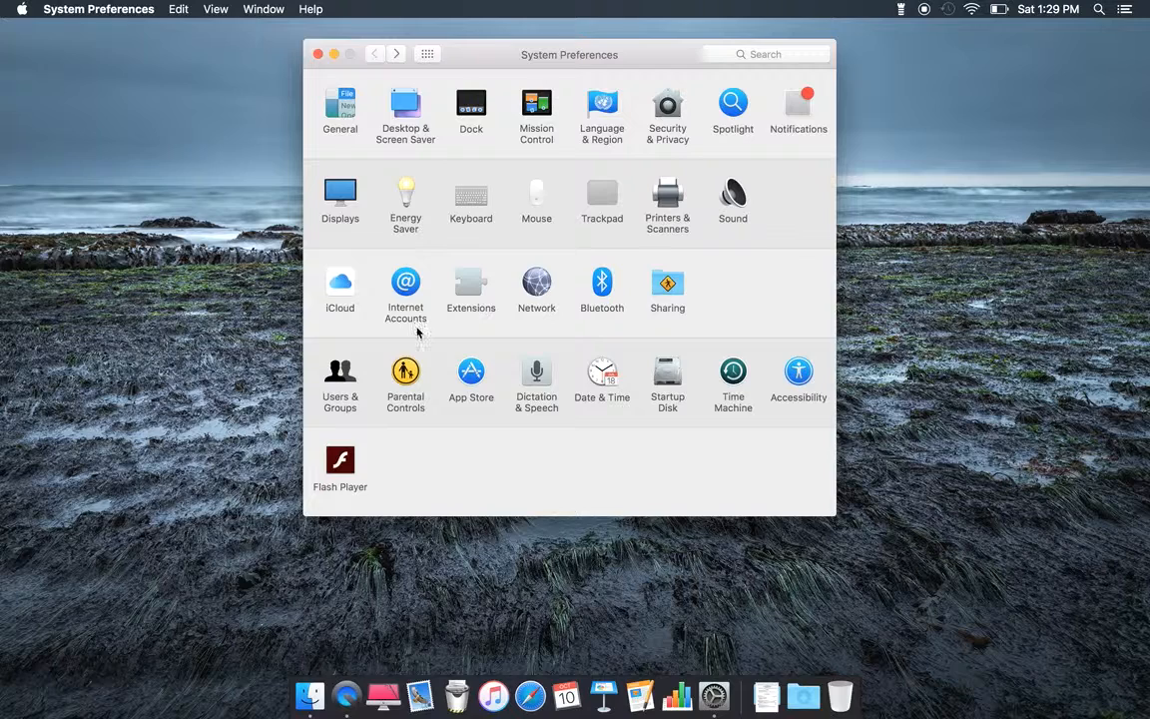
{"action": "mouse_move", "coordinate": [465, 327]}
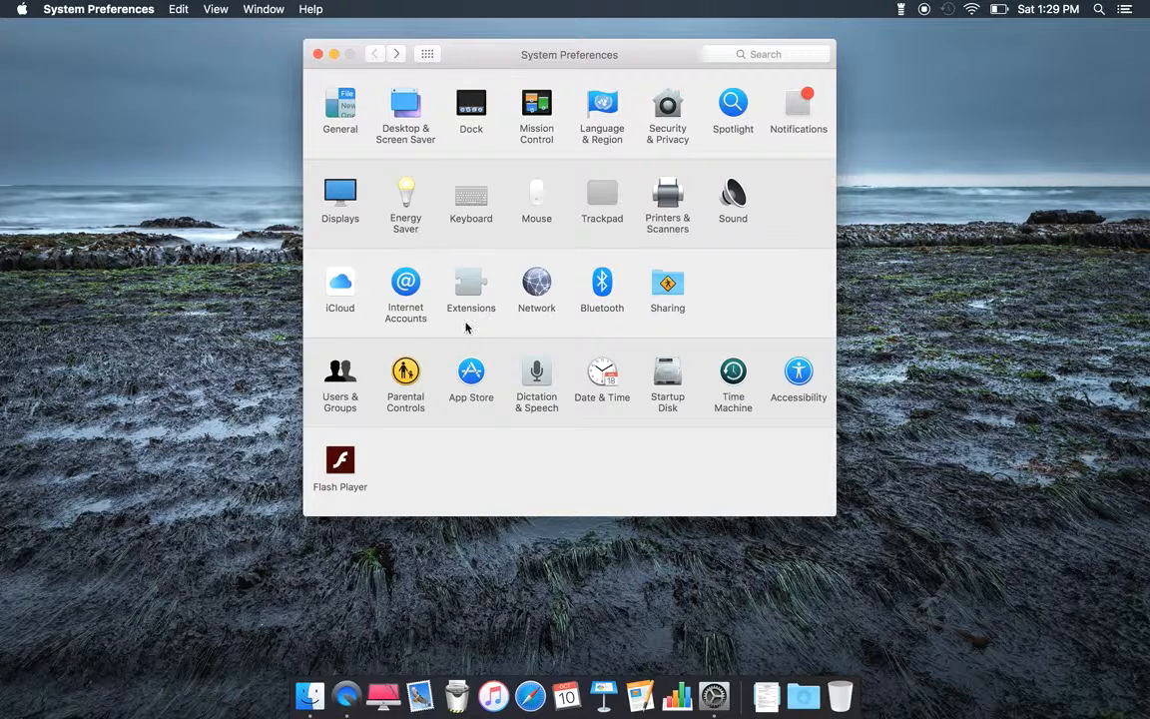
{"action": "mouse_move", "coordinate": [647, 315]}
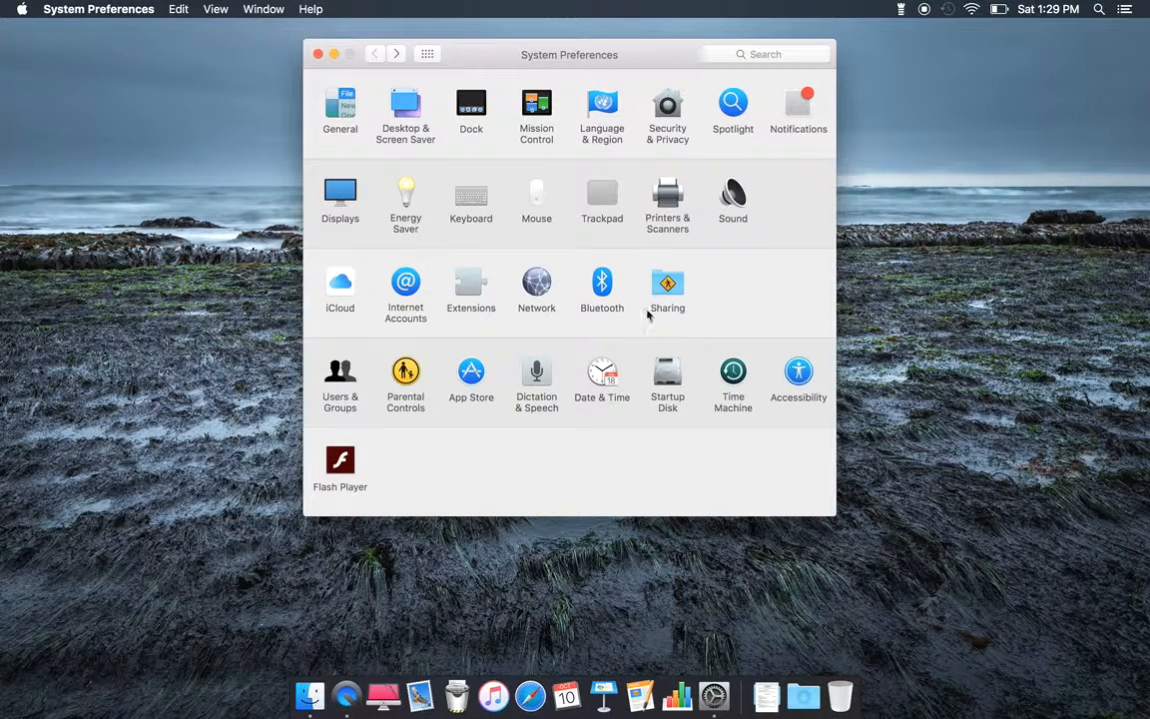
{"action": "mouse_move", "coordinate": [377, 408]}
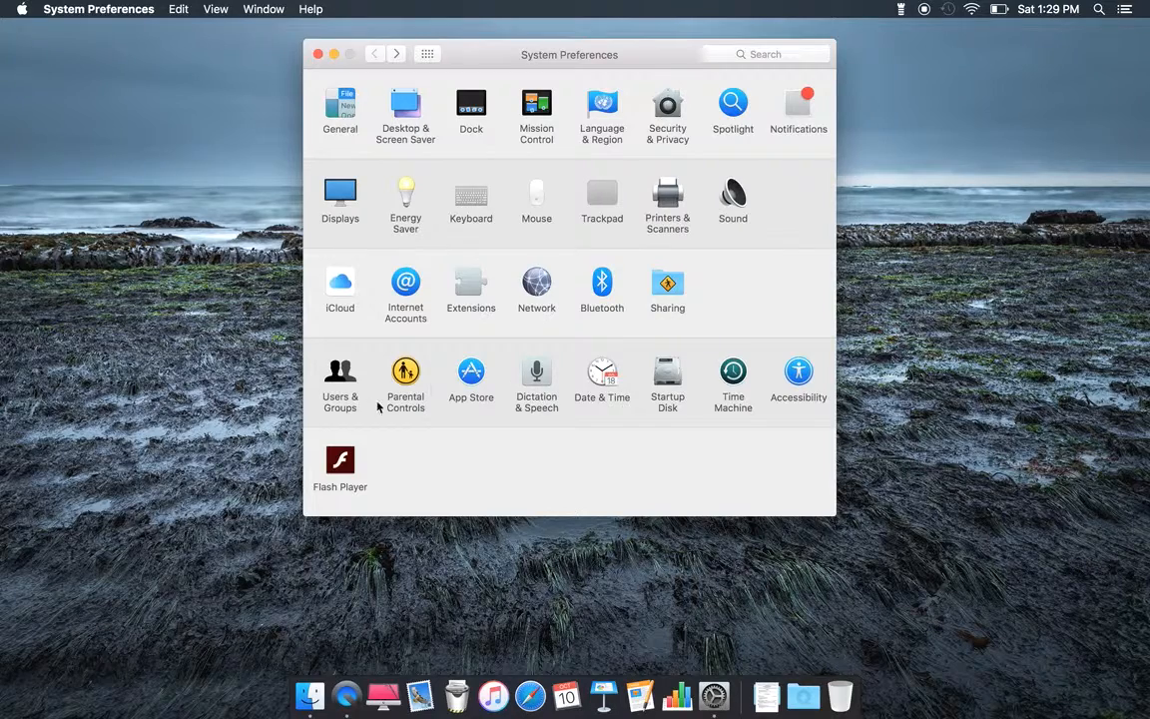
{"action": "mouse_move", "coordinate": [499, 408]}
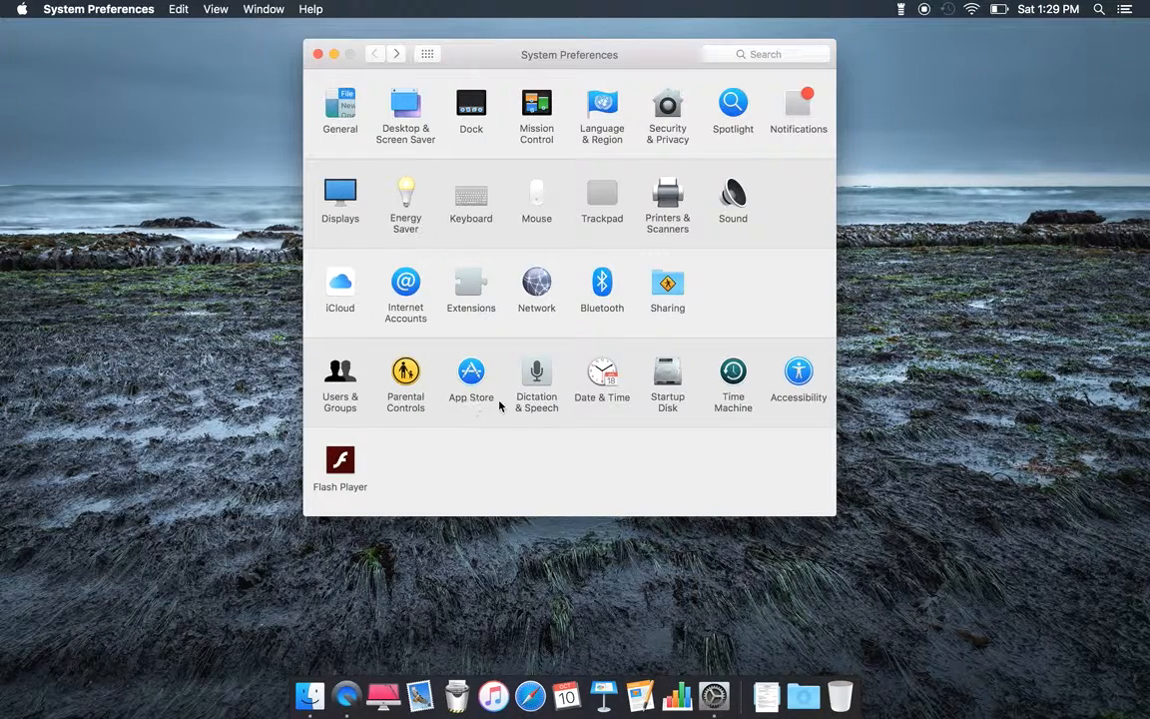
{"action": "mouse_move", "coordinate": [531, 403]}
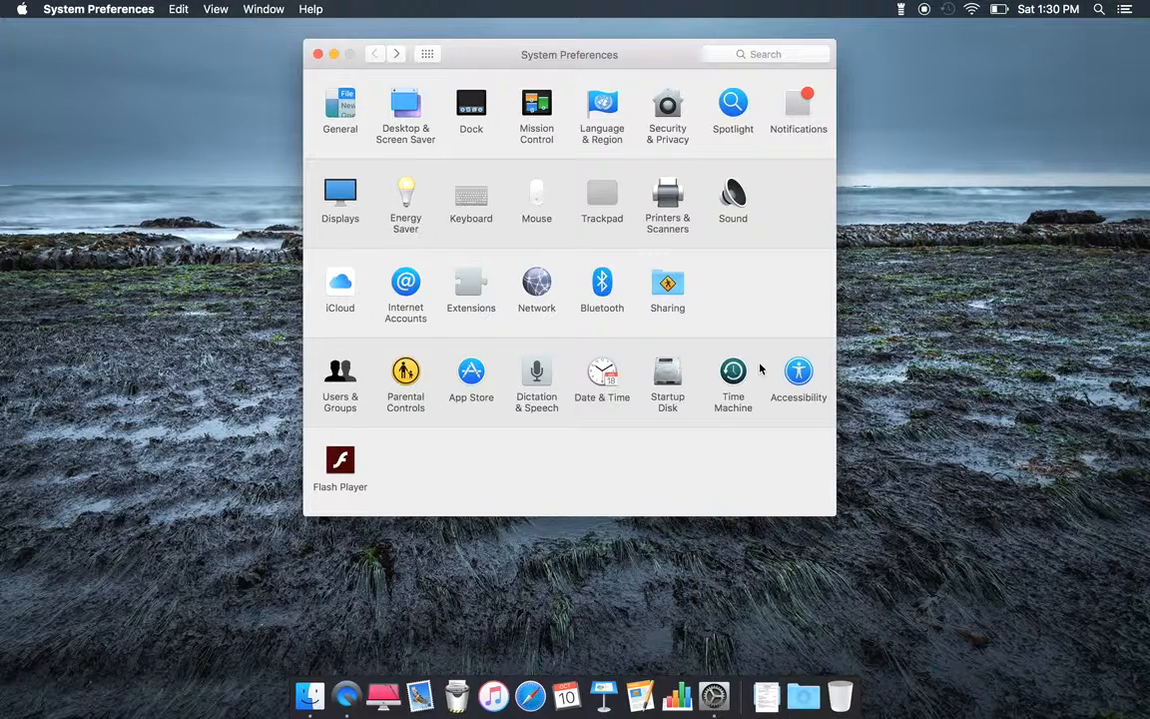
{"action": "mouse_move", "coordinate": [585, 435]}
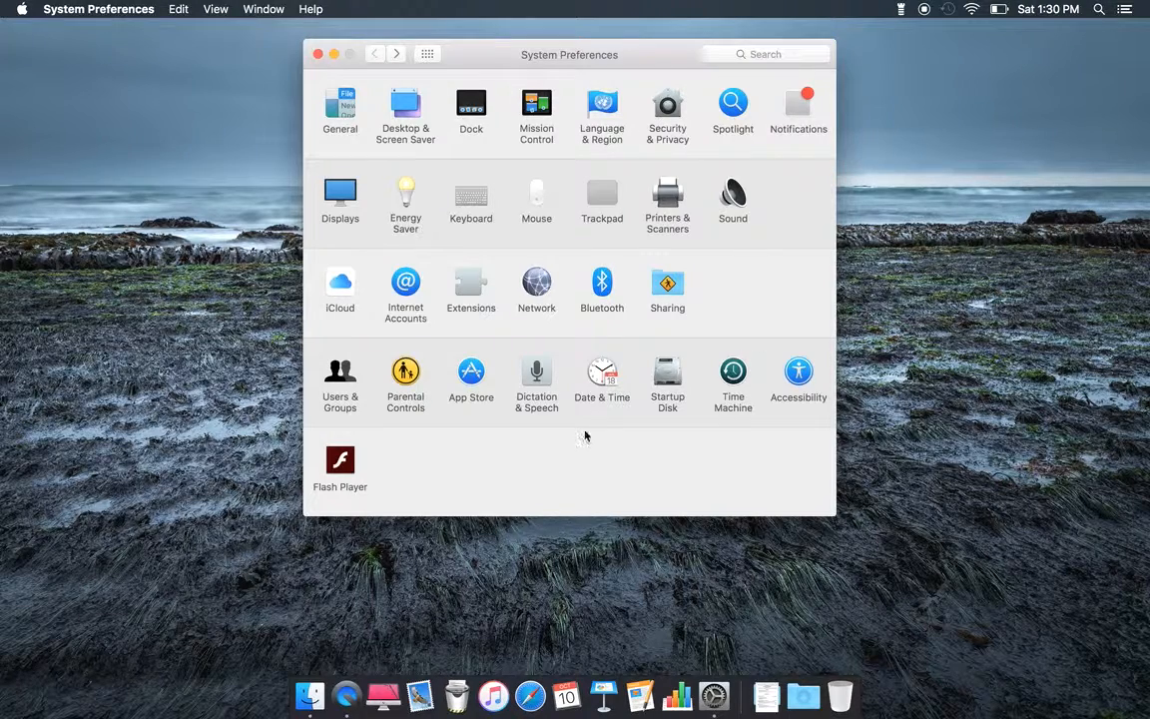
{"action": "mouse_move", "coordinate": [380, 469]}
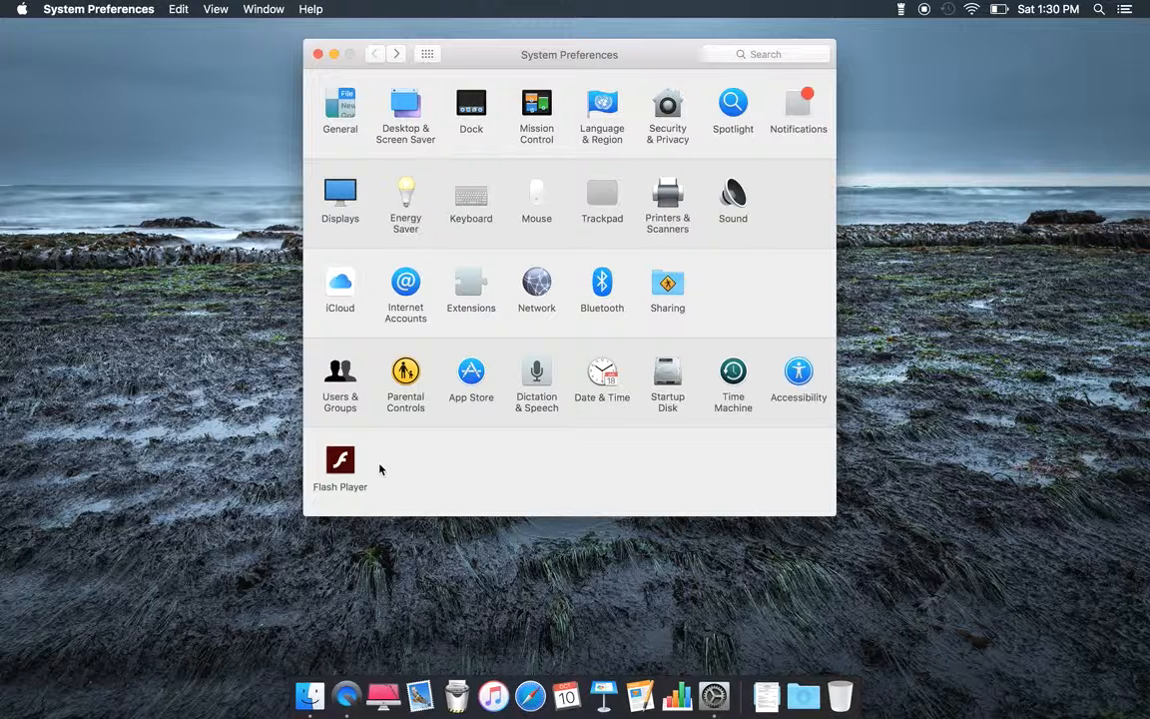
{"action": "mouse_move", "coordinate": [946, 166]}
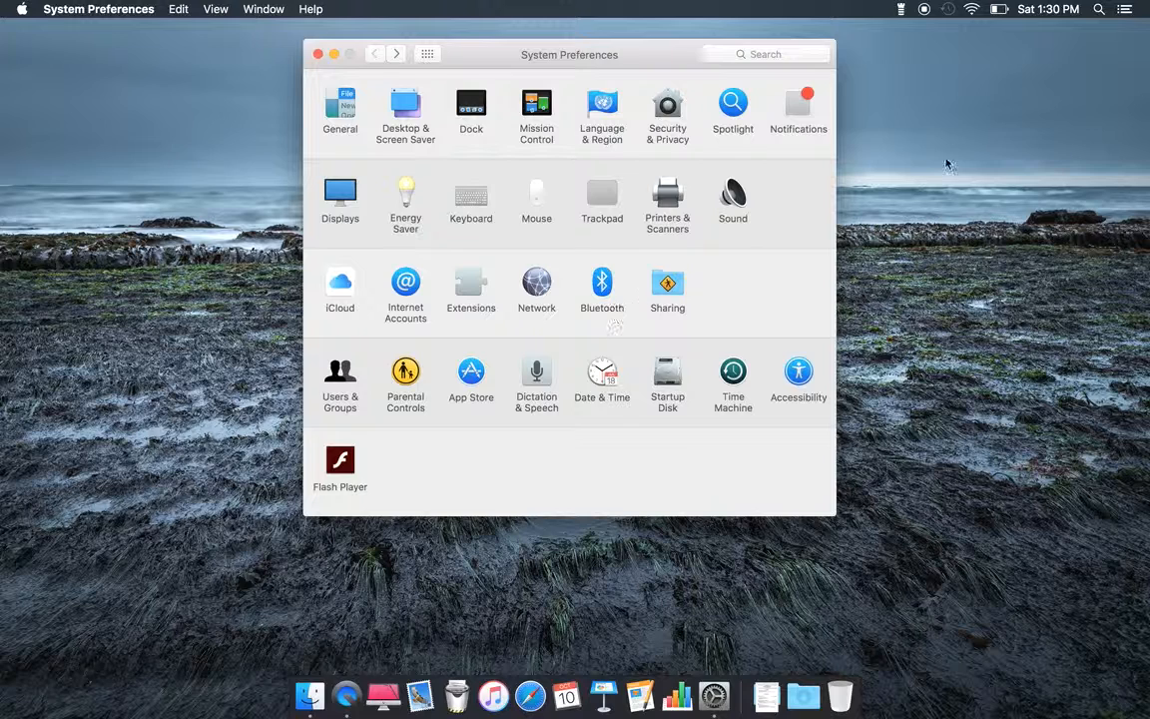